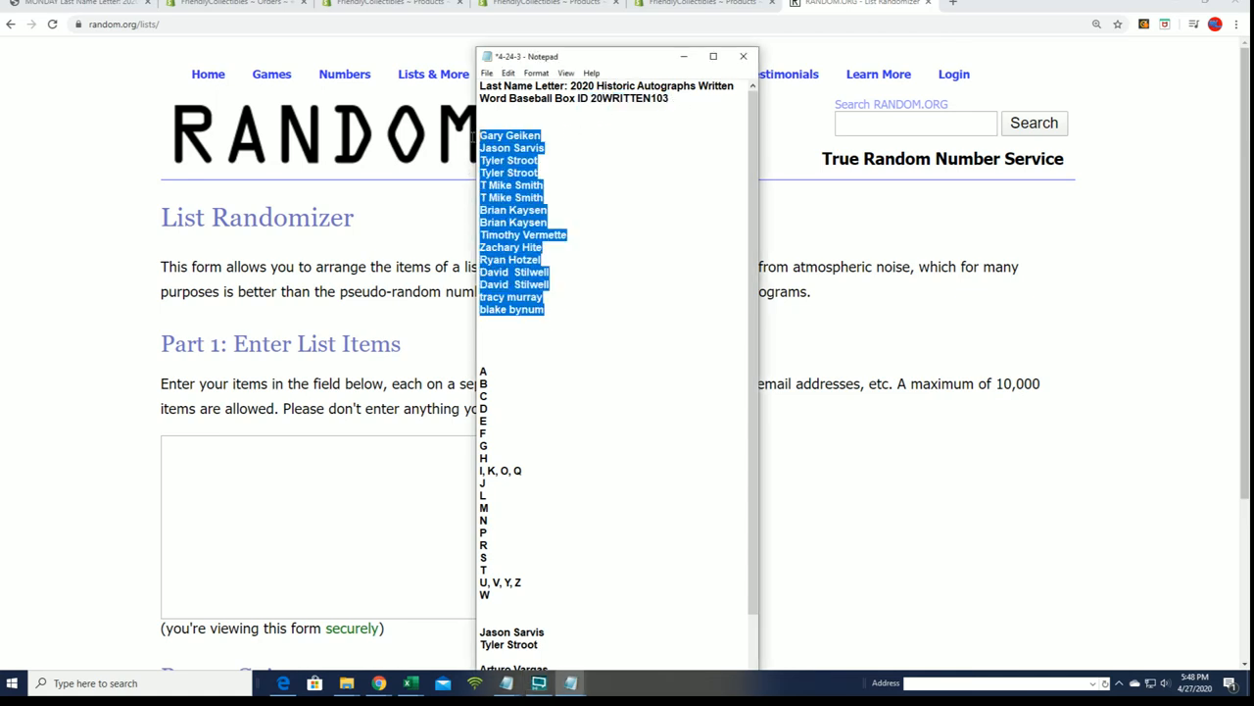
mouse_move(277, 426)
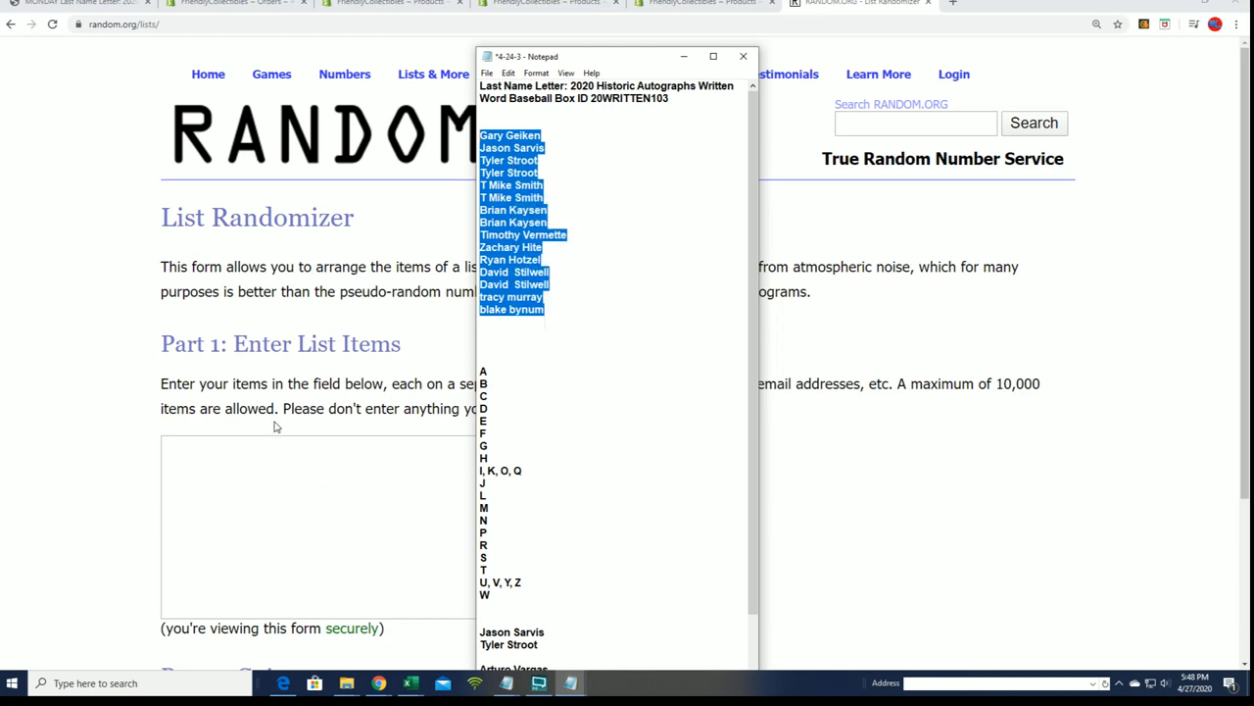
mouse_move(340, 434)
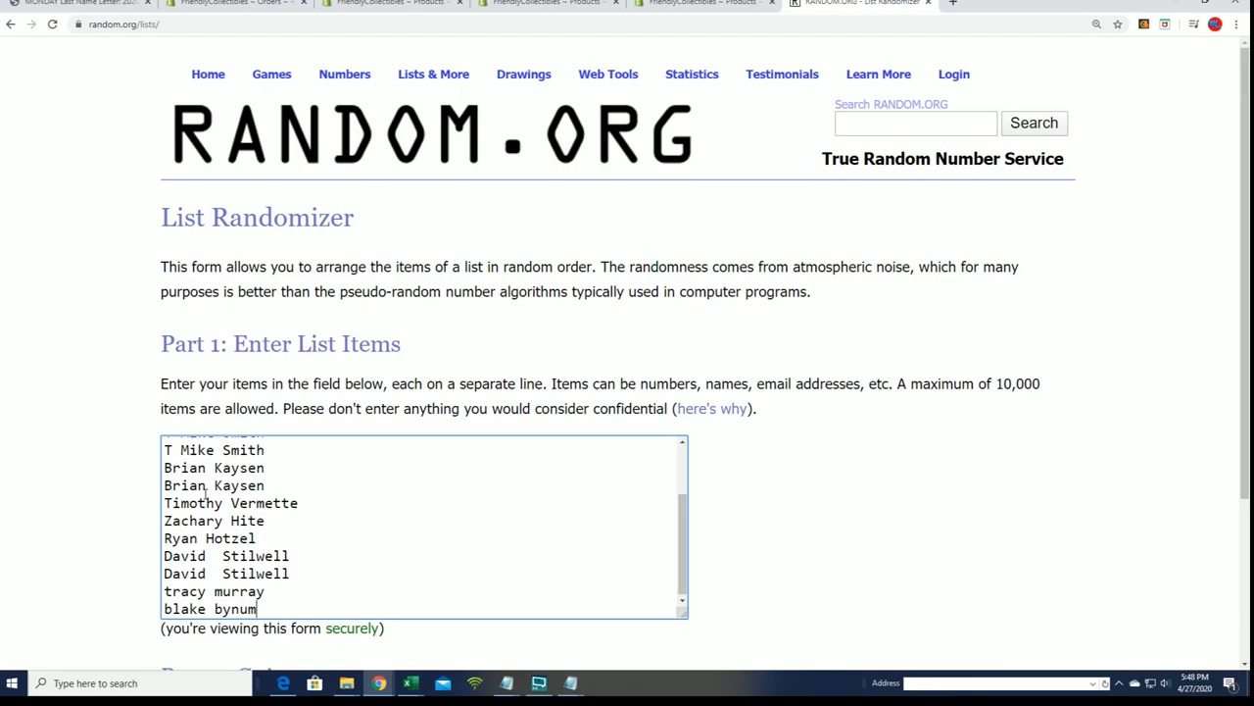
Step: Paste the participant names copied from Notepad into the Part 1 list box on random.org
click(59, 3)
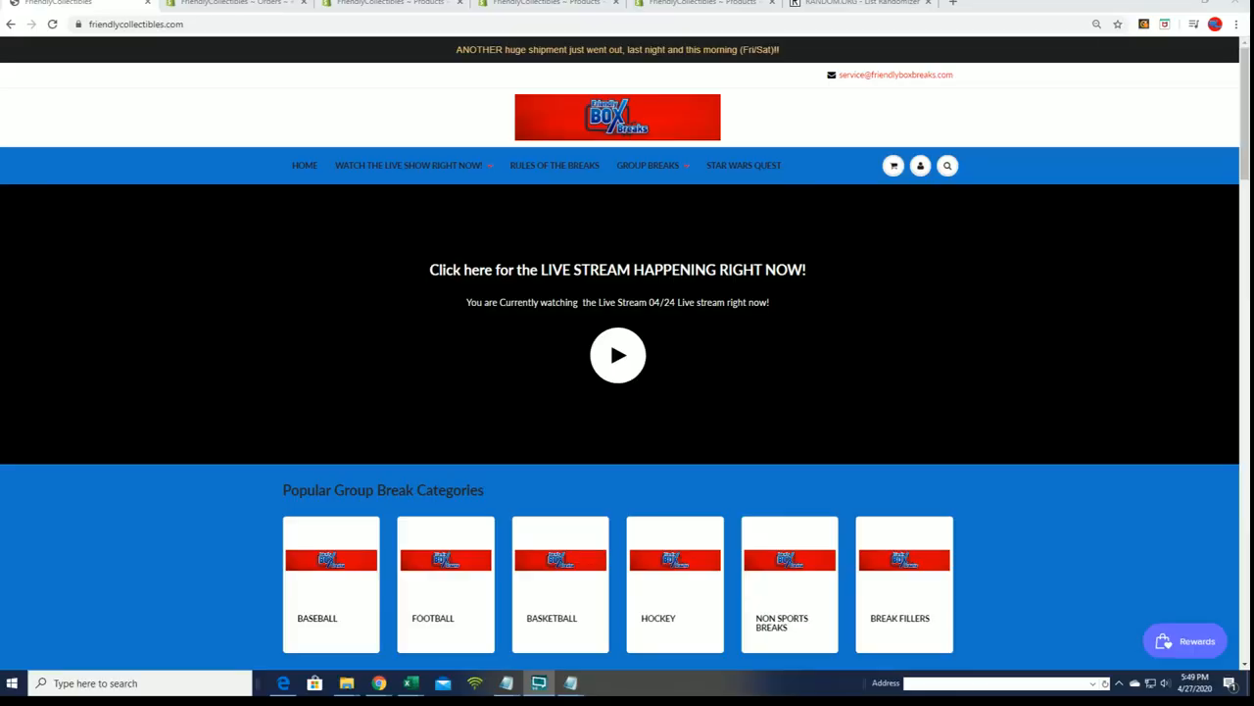
Step: Scroll through the Friendly Collectibles homepage to view its live stream and group break categories
scroll(down, 3)
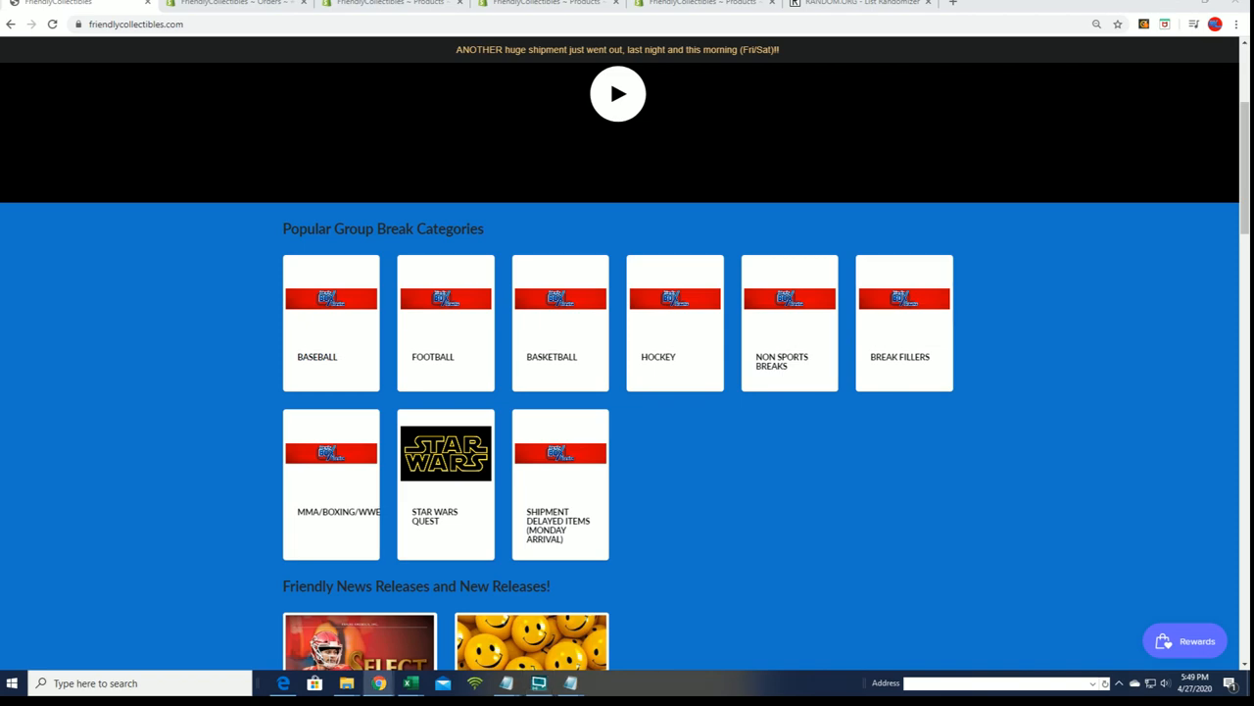
scroll(down, 3)
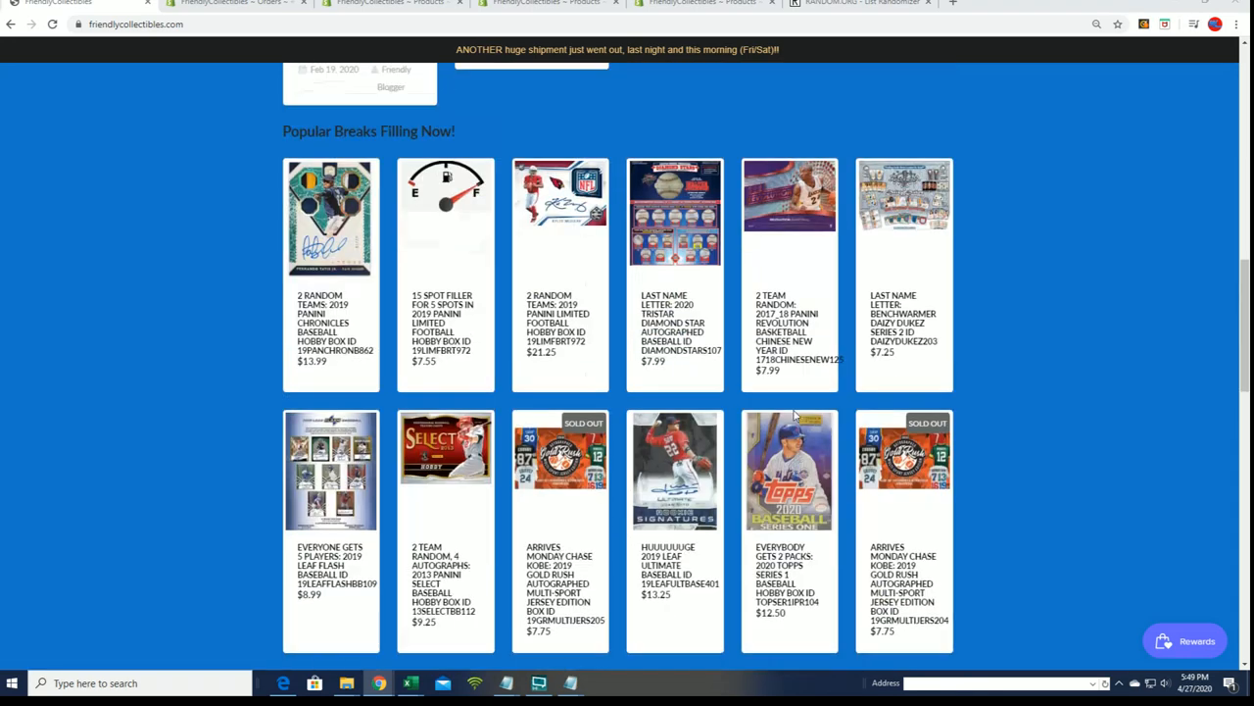
scroll(up, 3)
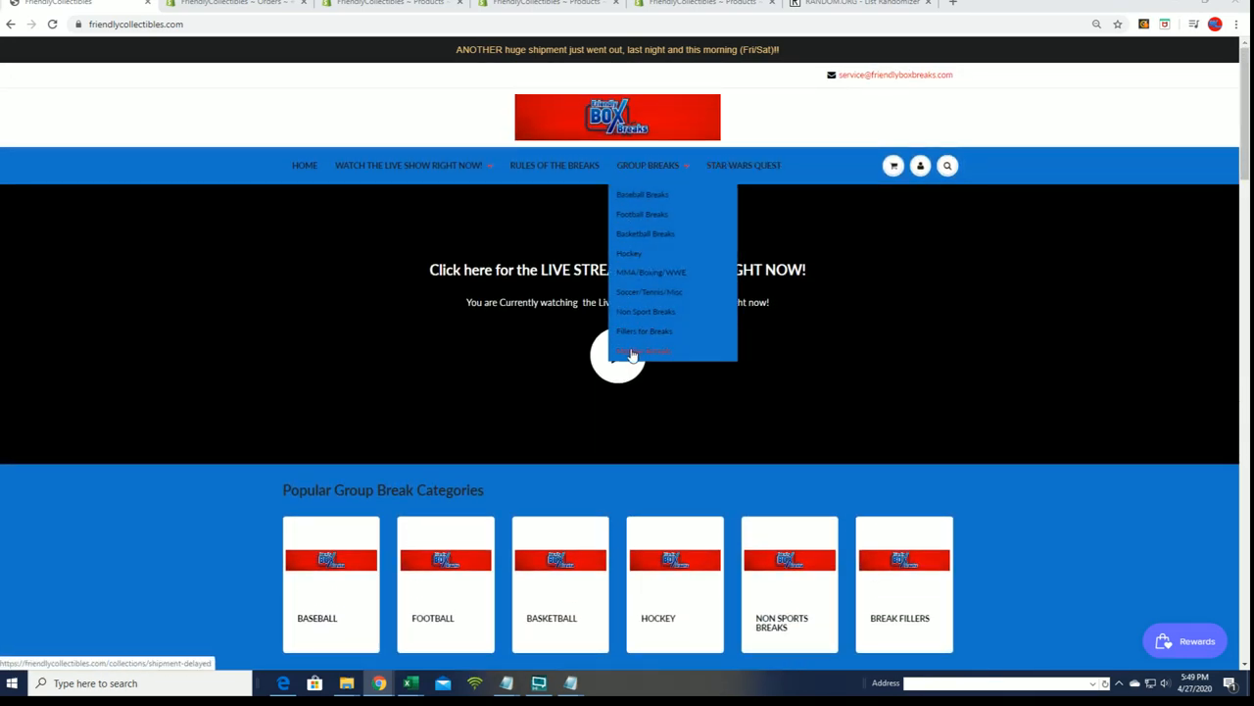
mouse_move(644, 331)
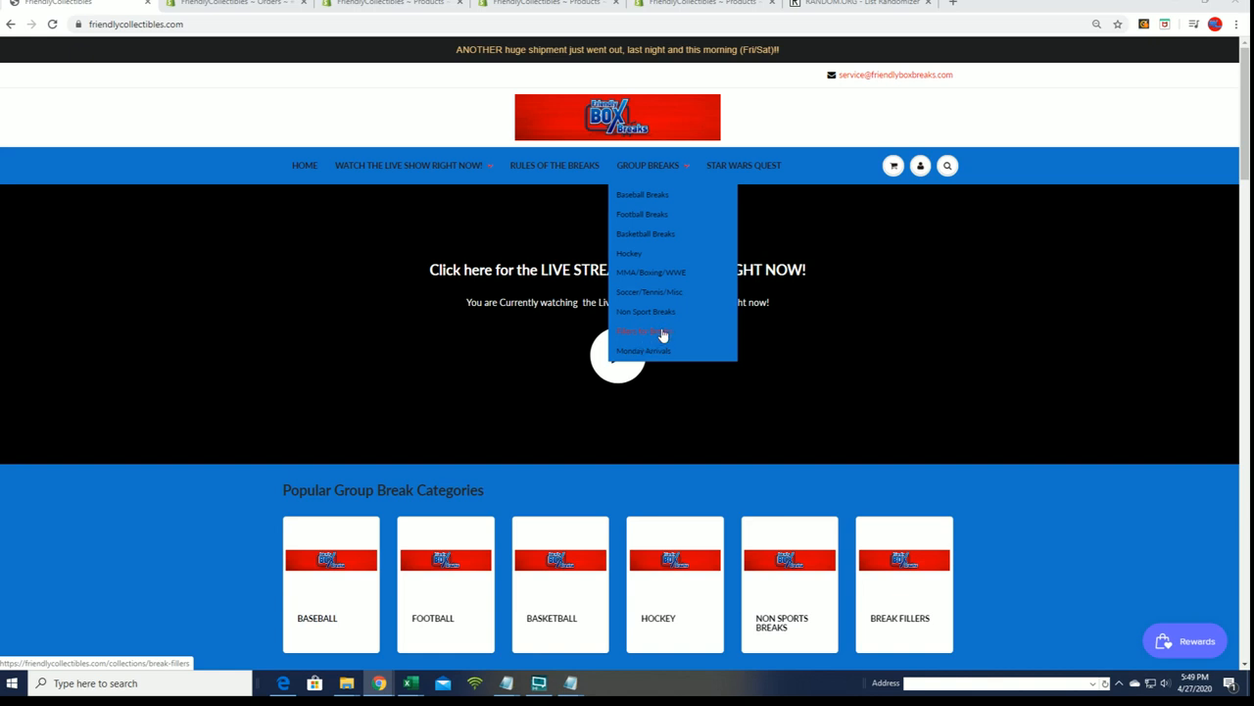
mouse_move(644, 312)
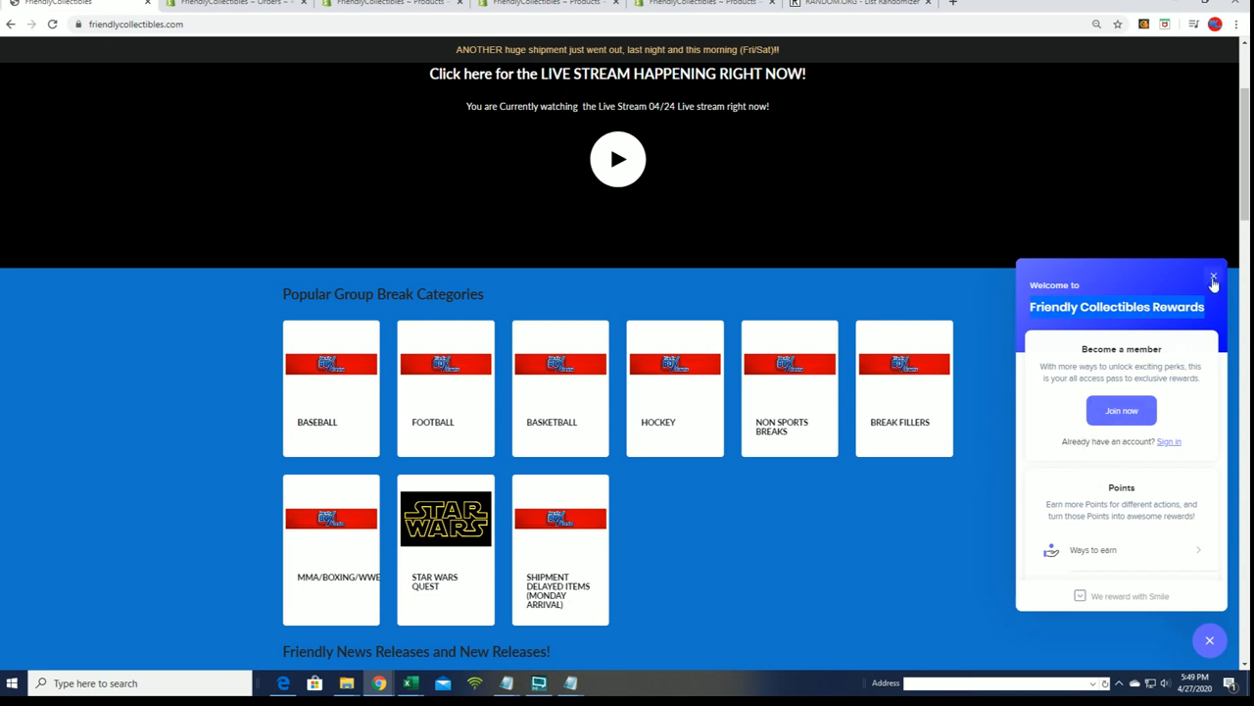
mouse_move(966, 518)
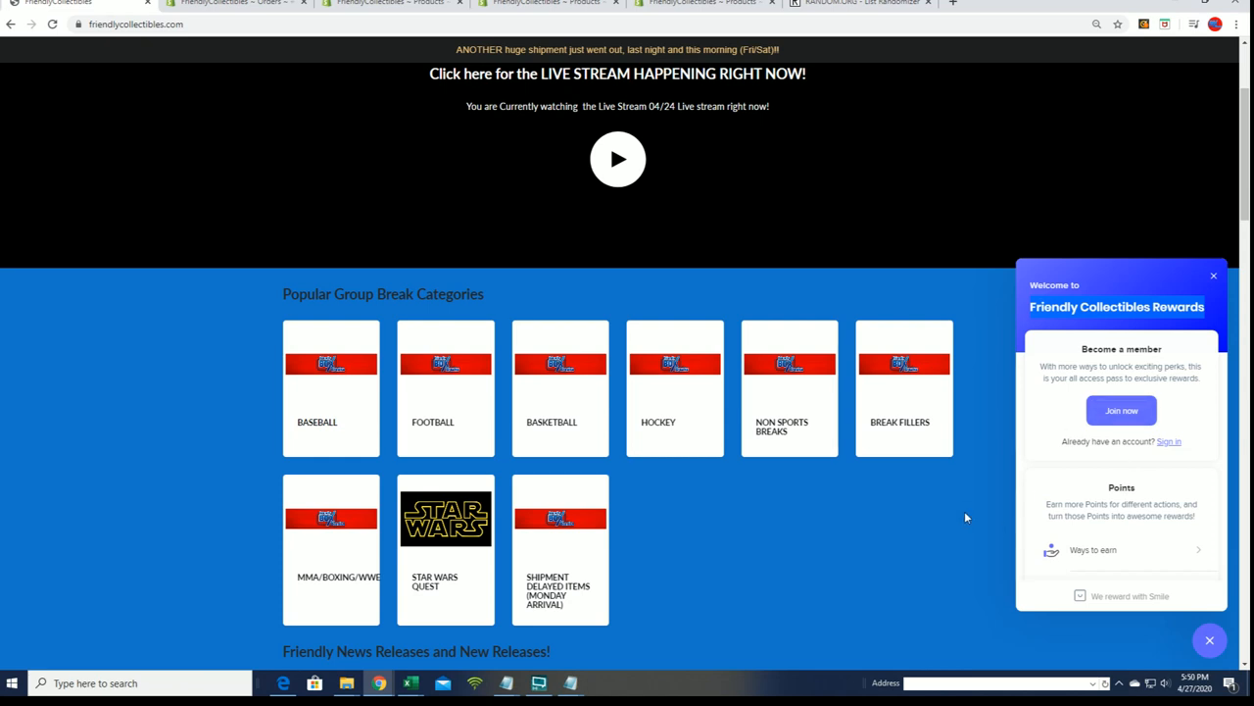
mouse_move(960, 448)
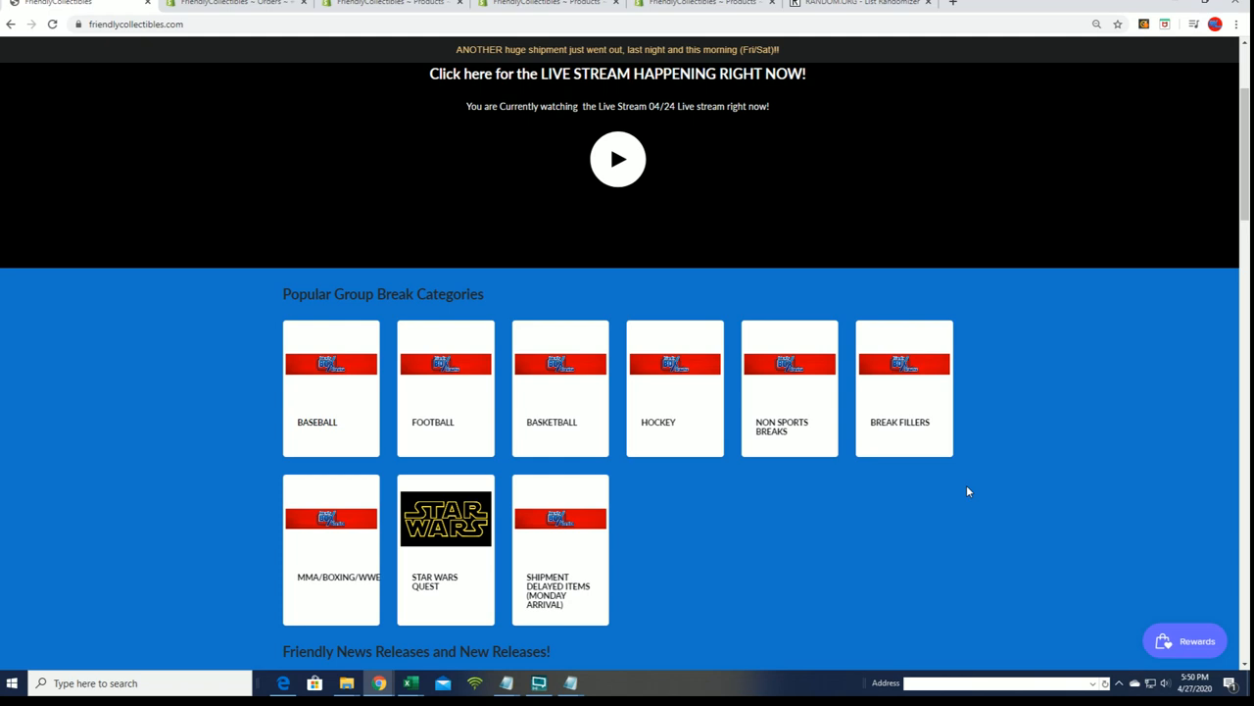
scroll(up, 3)
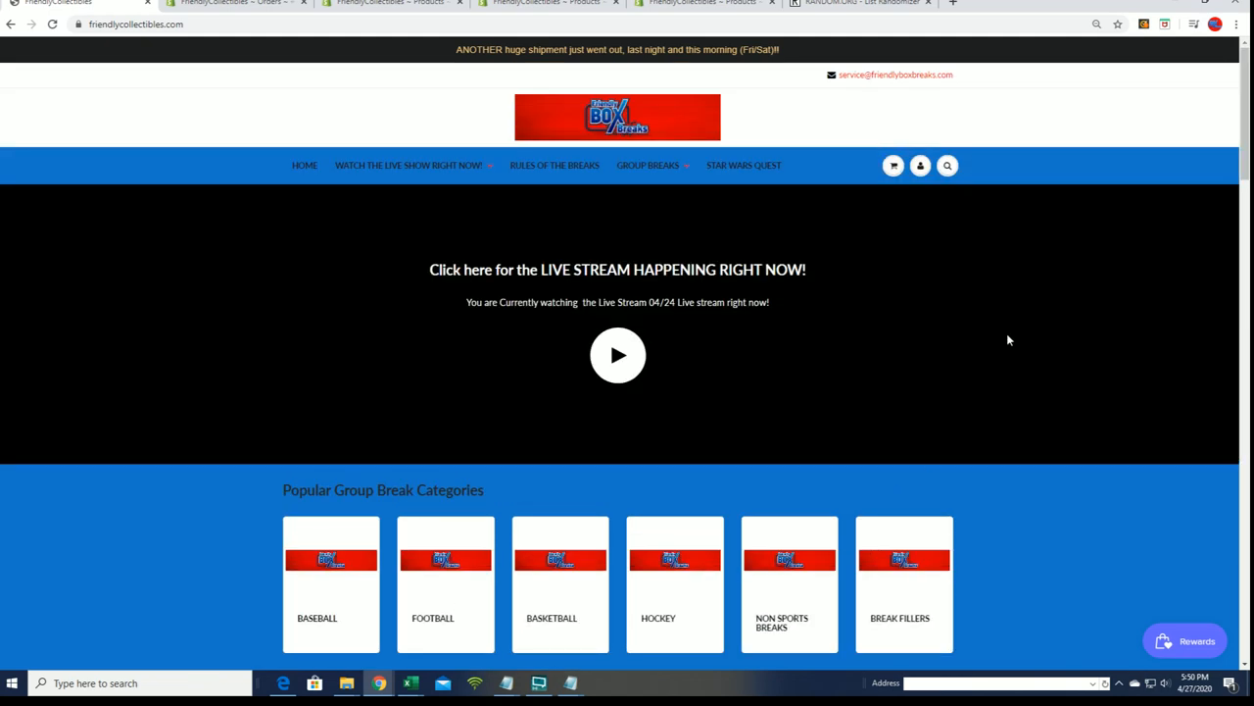
mouse_move(982, 347)
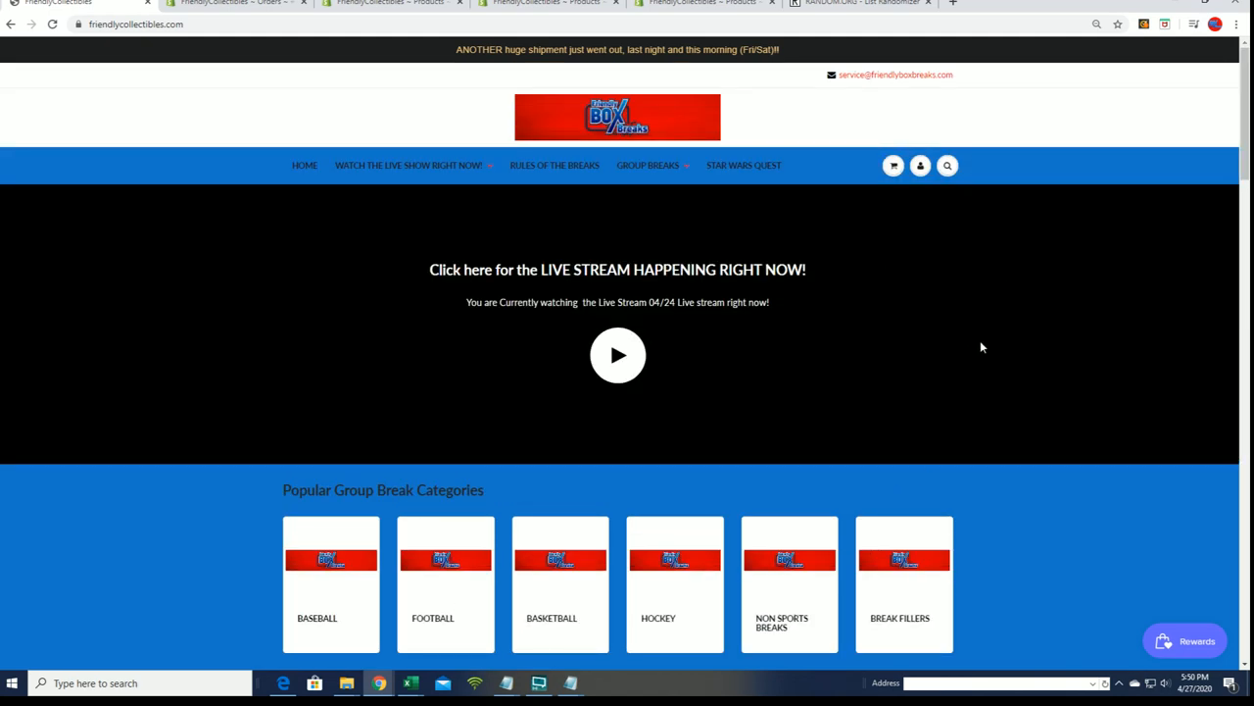
scroll(down, 3)
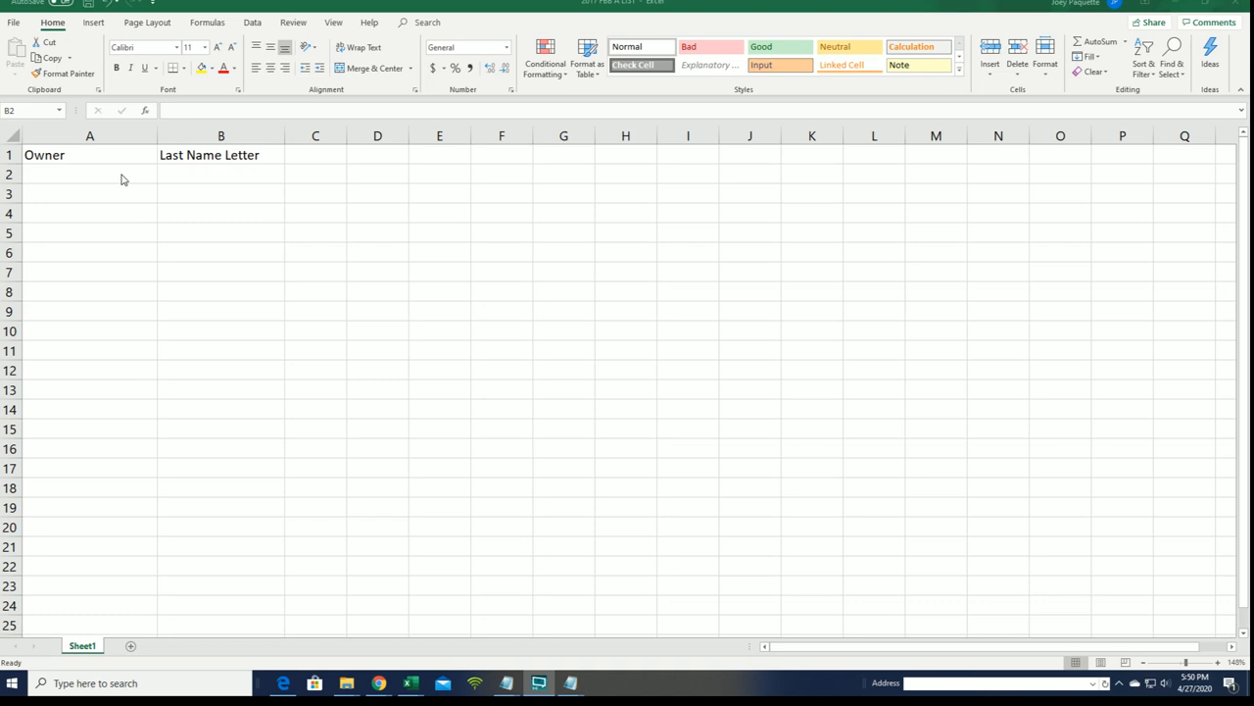
Step: Select cell A2 under the Owner header in the Excel sheet
click(89, 174)
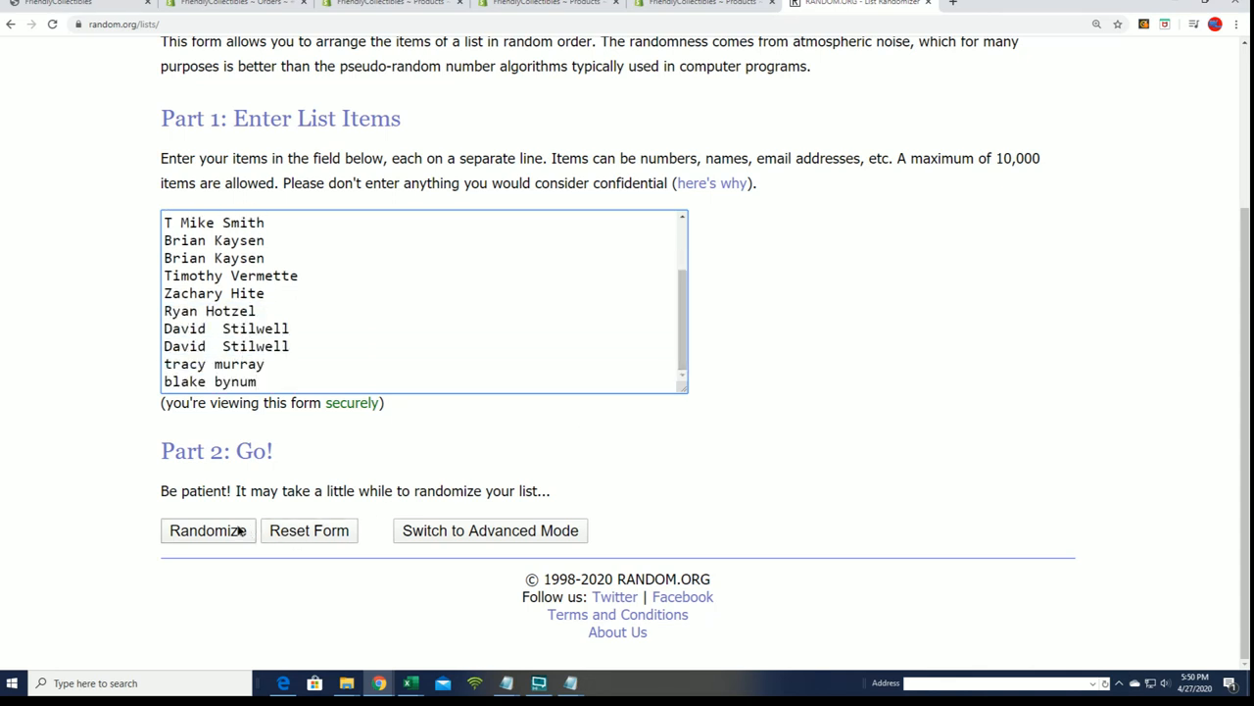
Step: Shuffle the 15 names with Randomize, then return to an empty list entry form
click(207, 530)
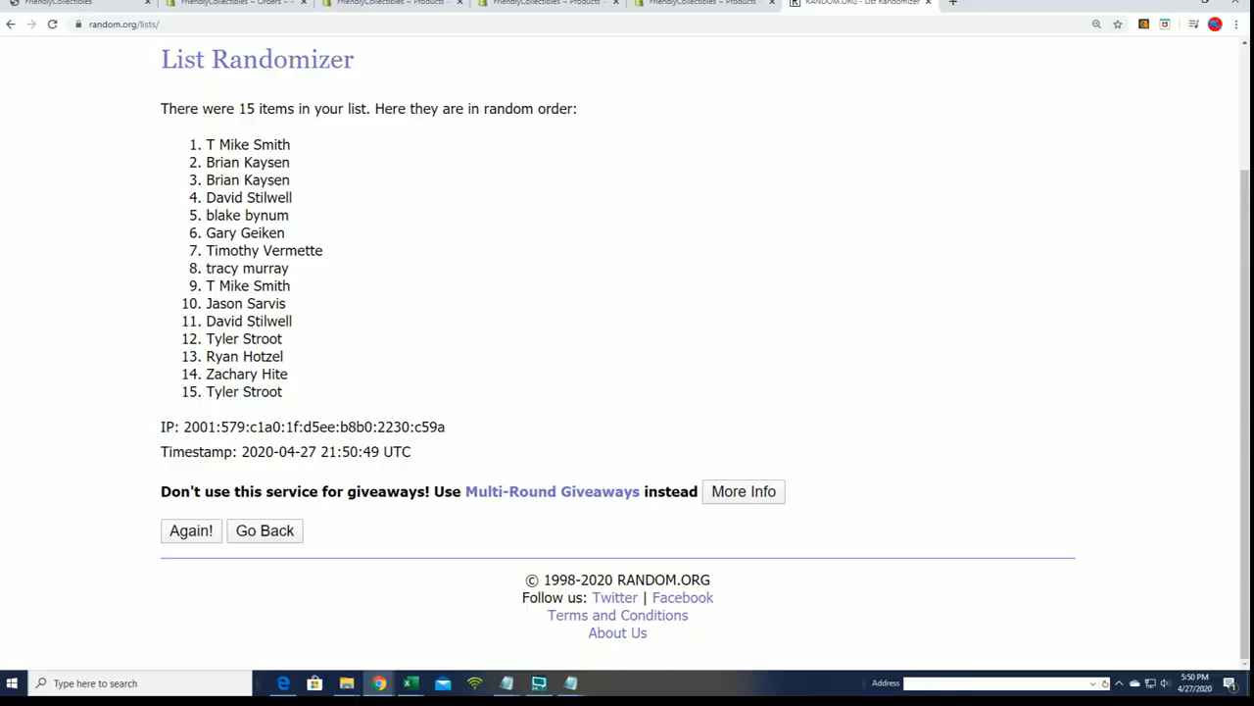
click(265, 530)
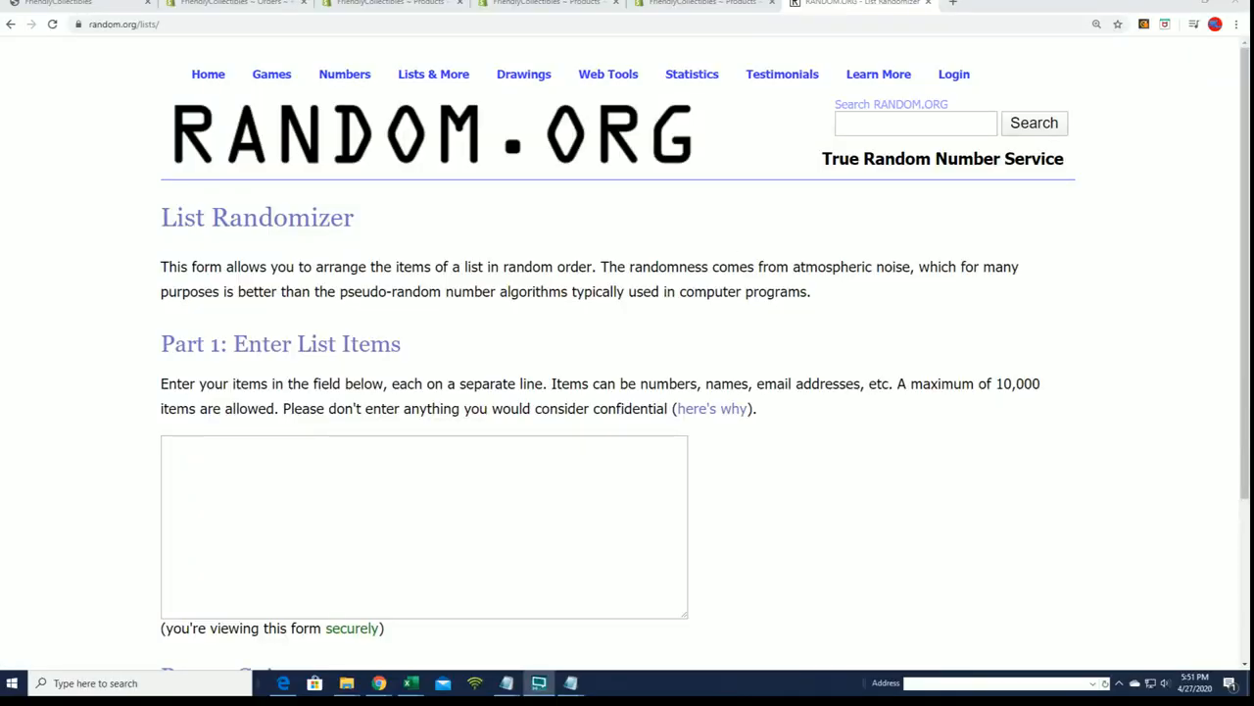
Step: Enter the 19 owner names and shuffle them three times
click(538, 683)
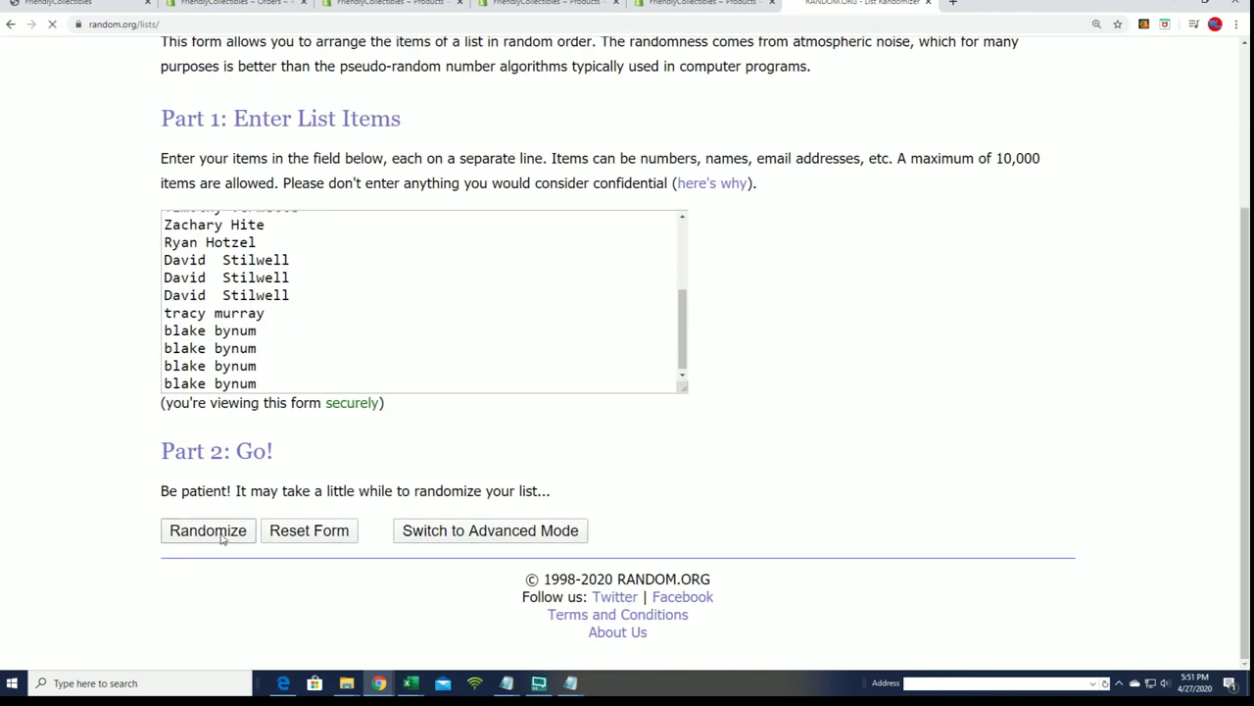
click(208, 530)
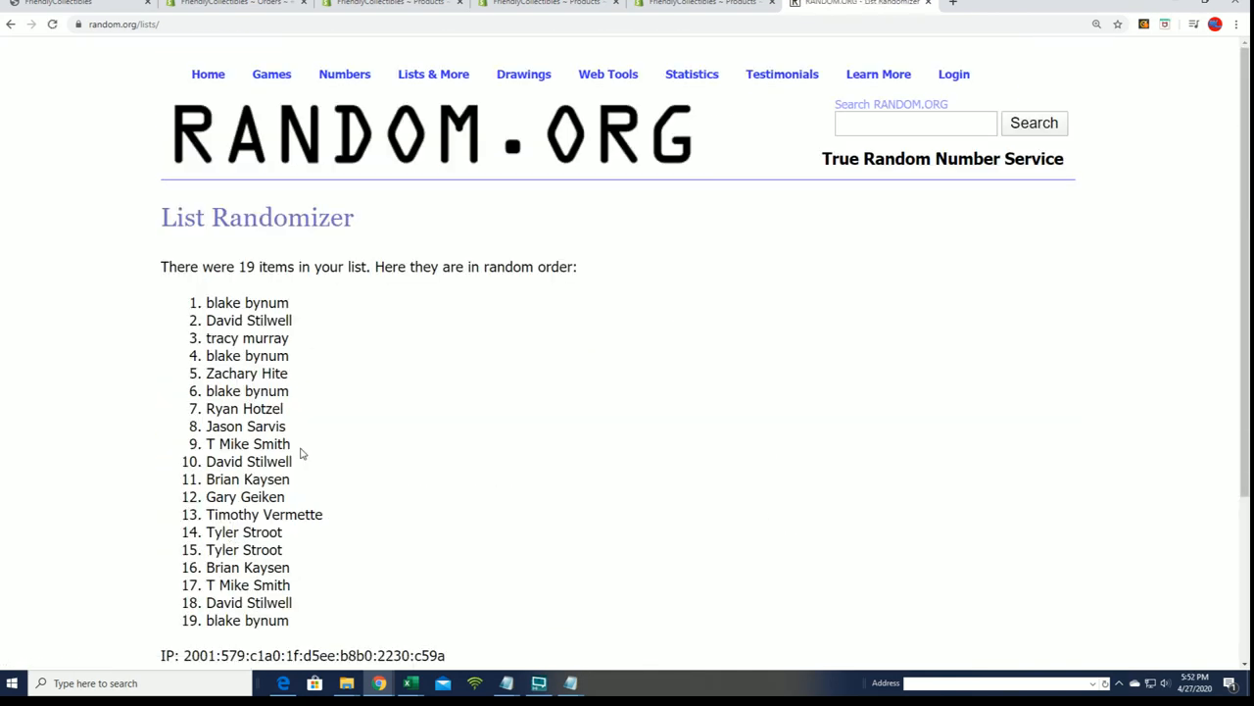
scroll(down, 3)
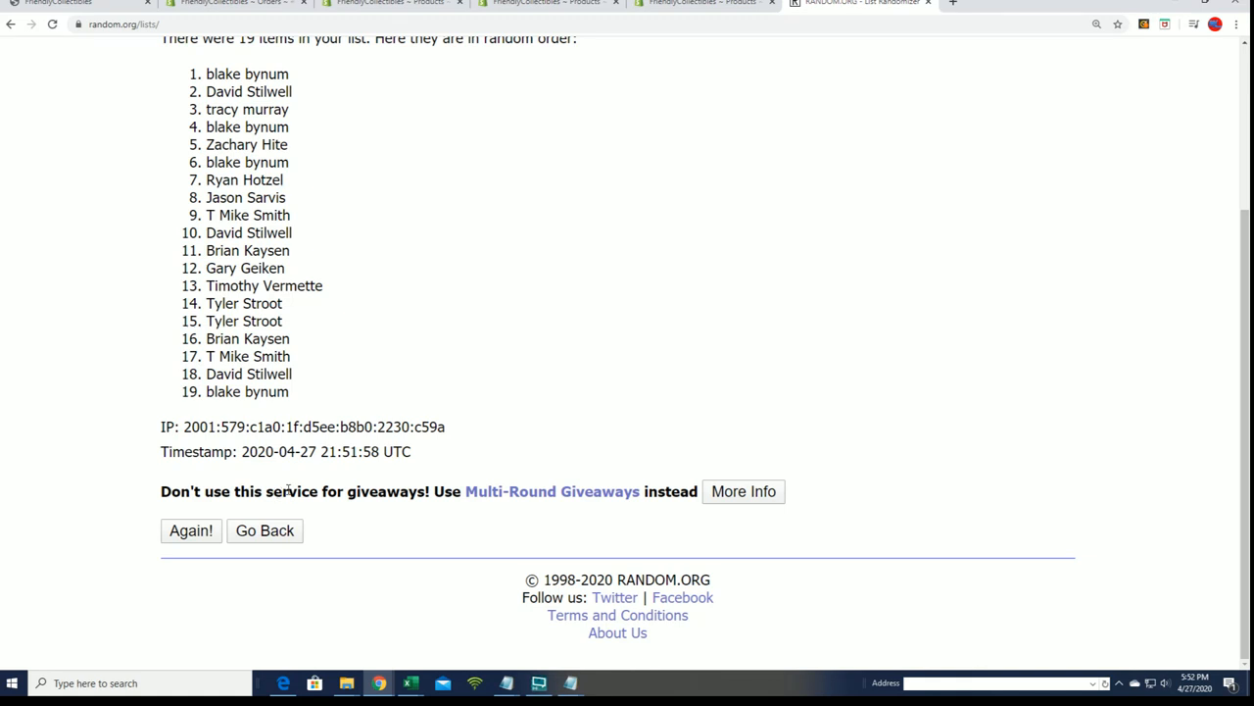
click(190, 530)
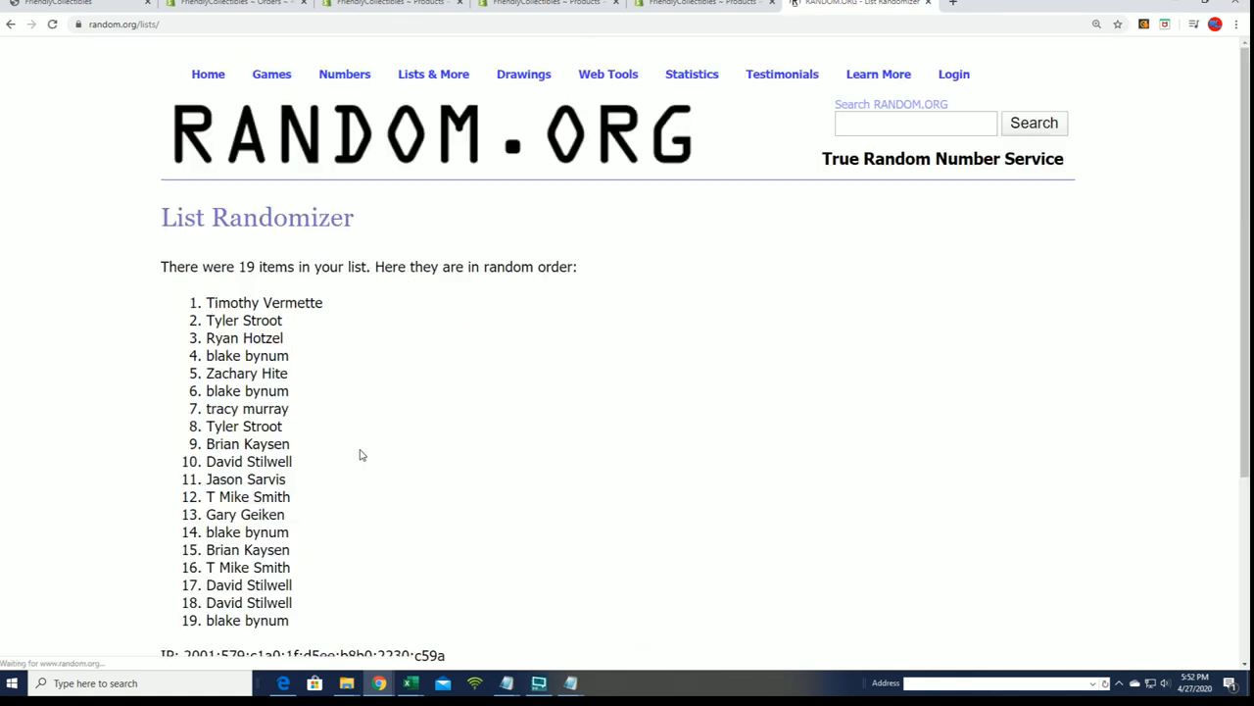
scroll(down, 3)
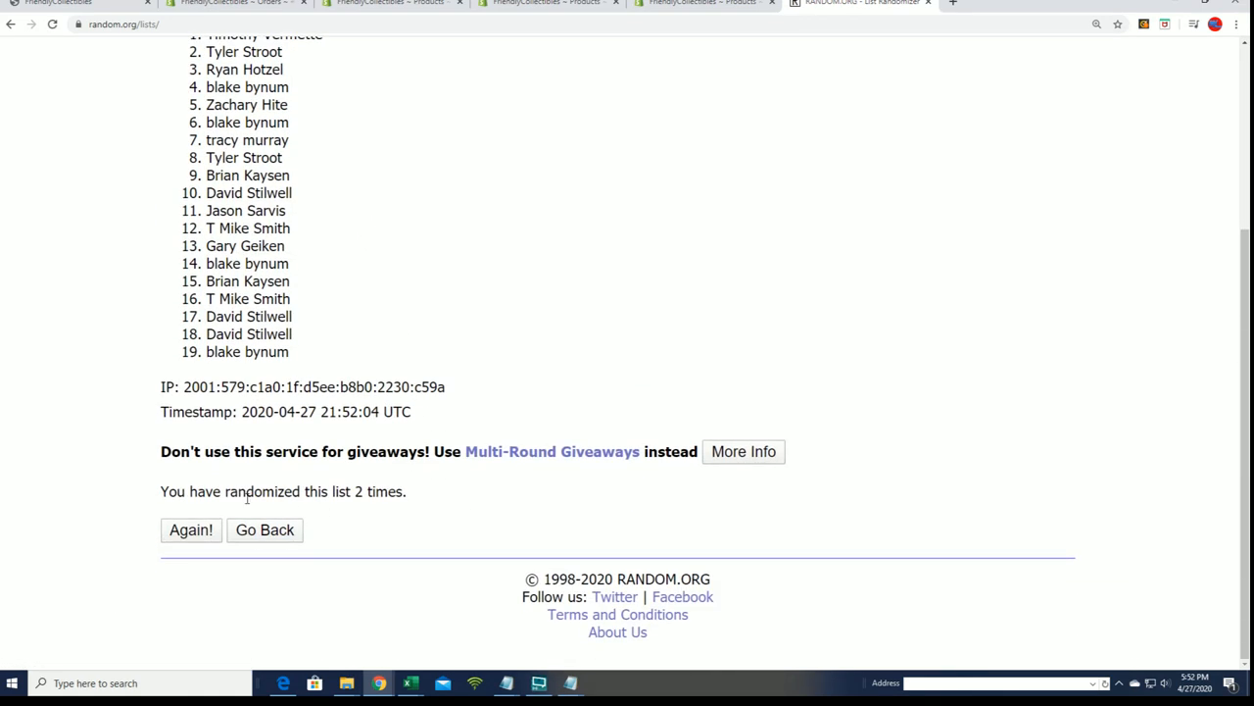
click(191, 529)
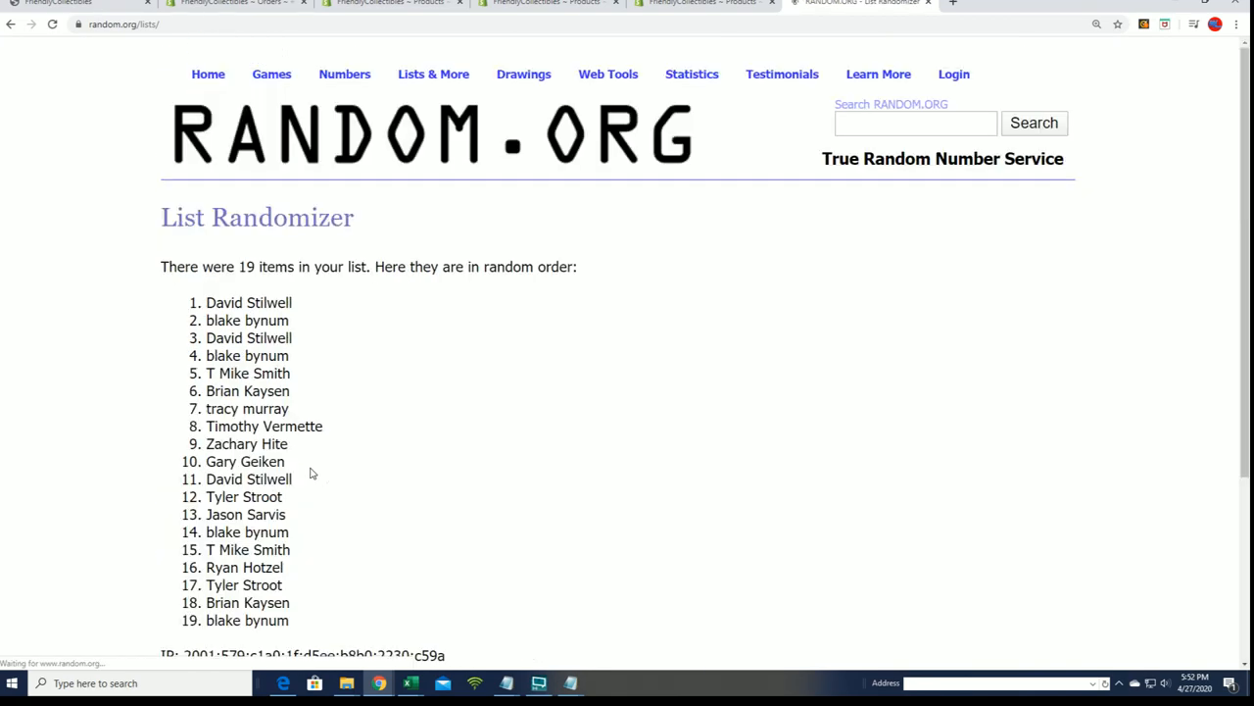
Step: Reshuffle the owner names up to a seventh order and copy the result list
scroll(down, 3)
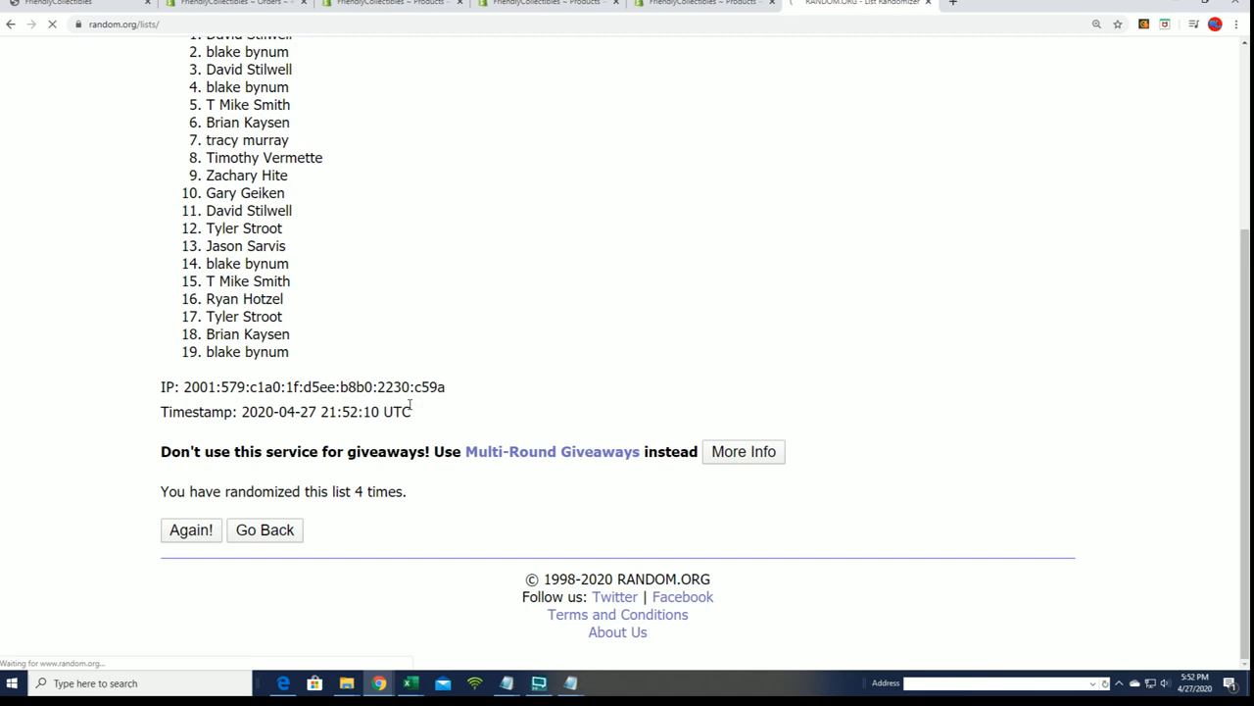
click(190, 530)
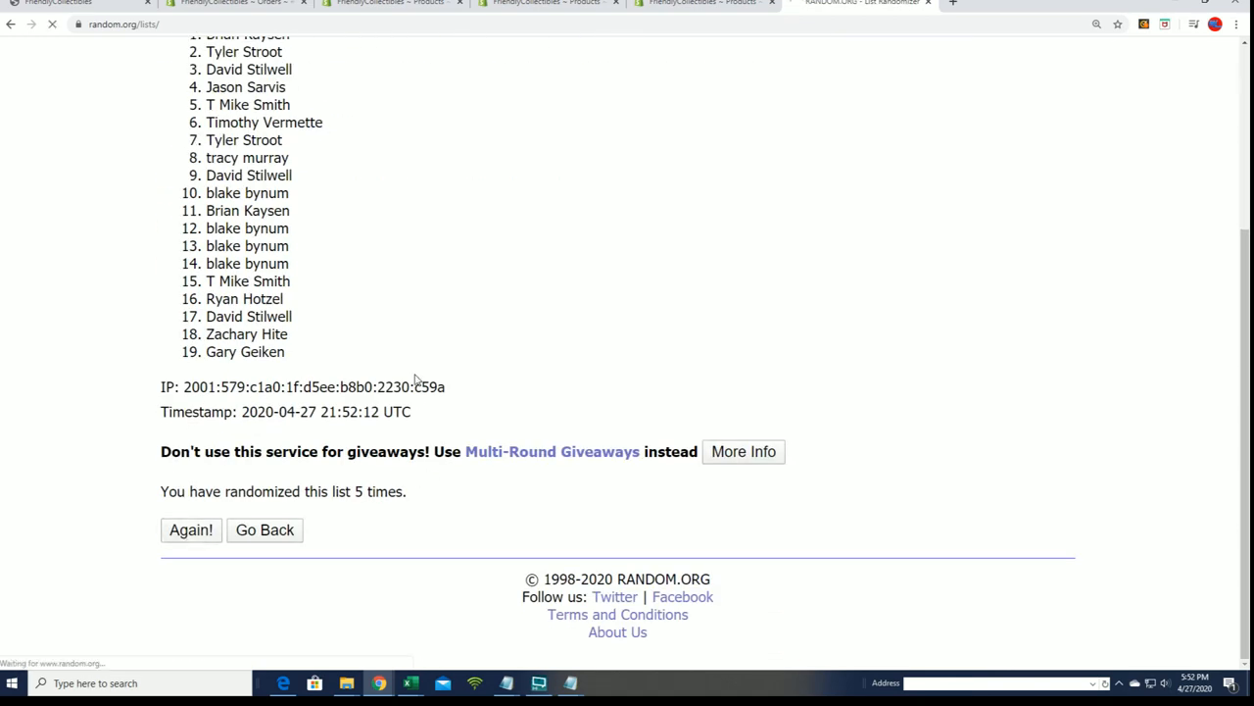
click(190, 530)
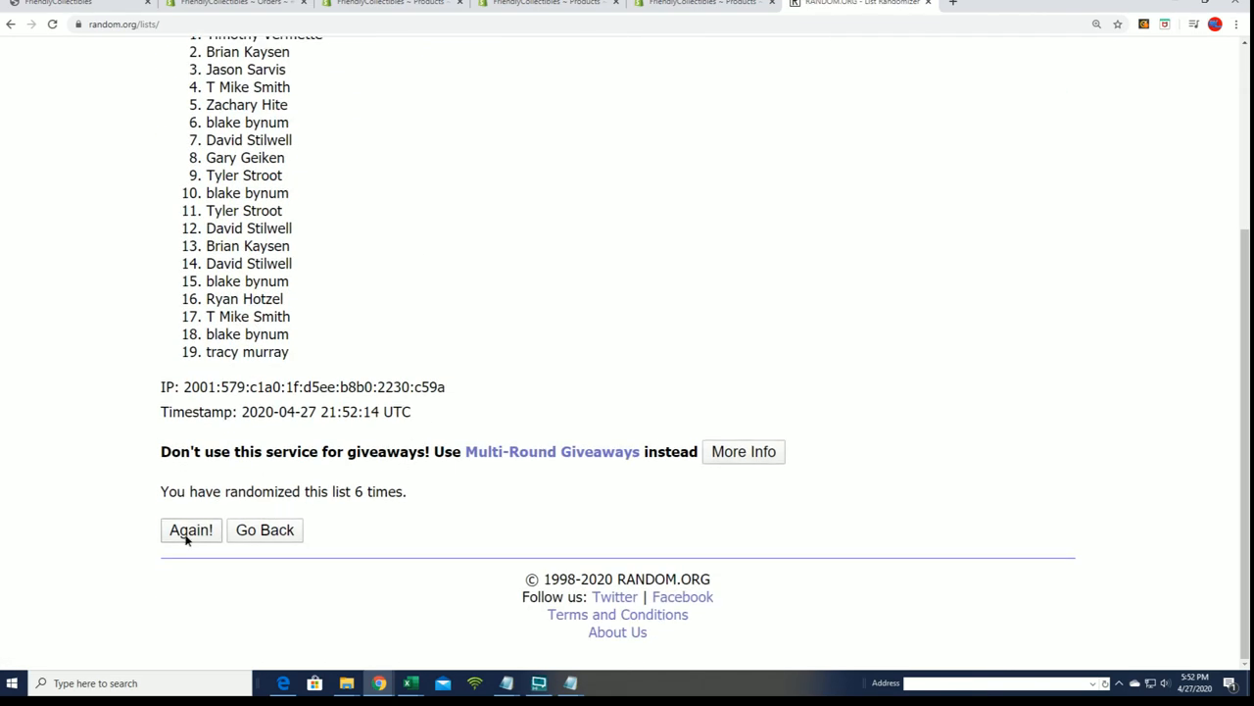
click(190, 529)
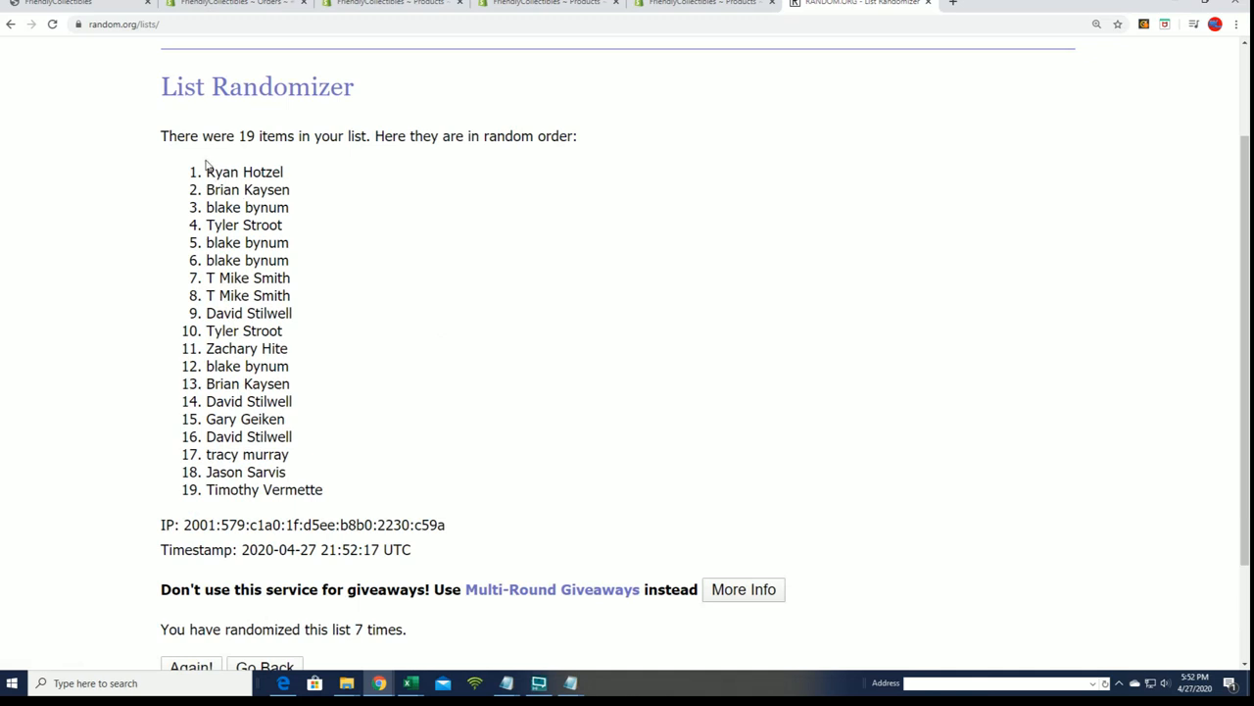
right_click(248, 313)
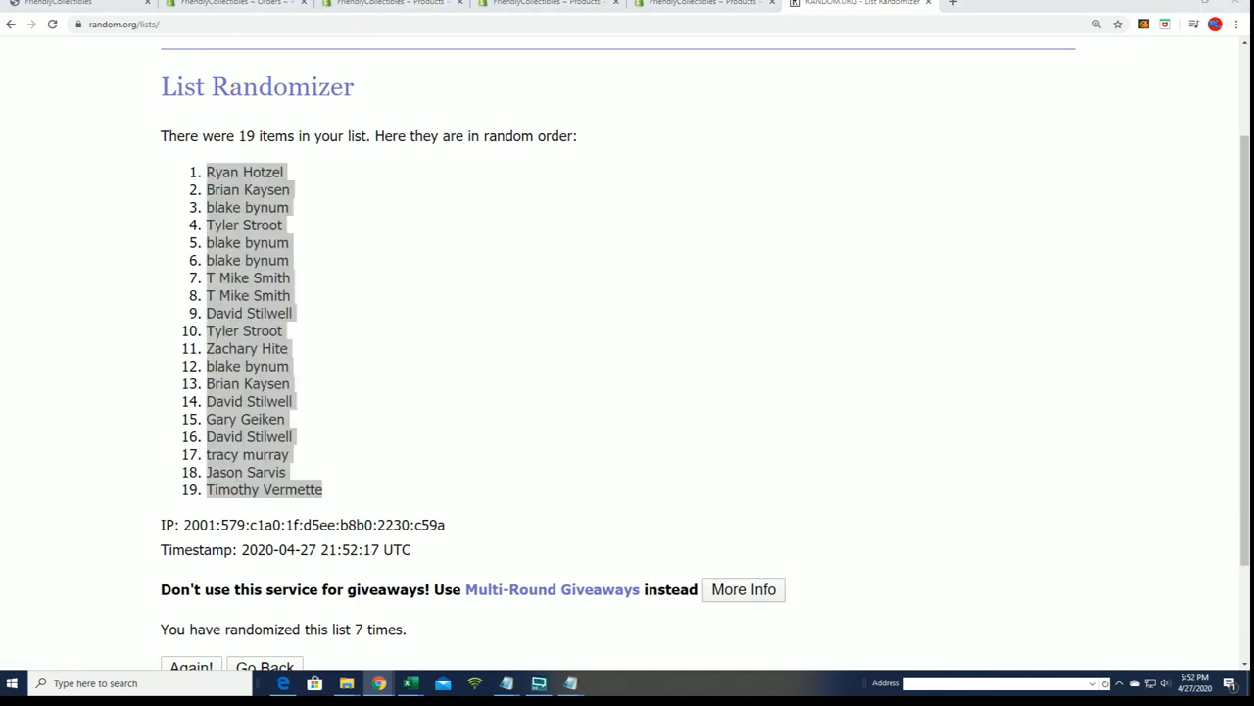
click(409, 683)
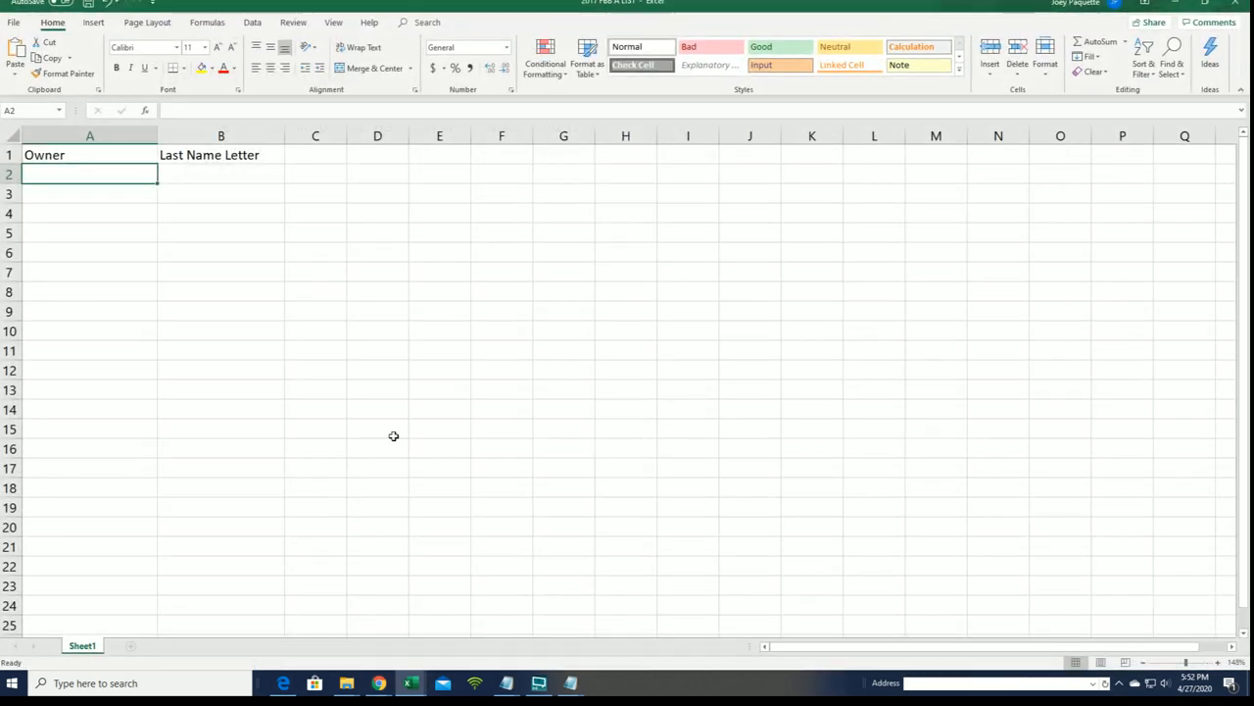
Step: Paste the shuffled names into A2 as plain text and autofit column A
right_click(89, 173)
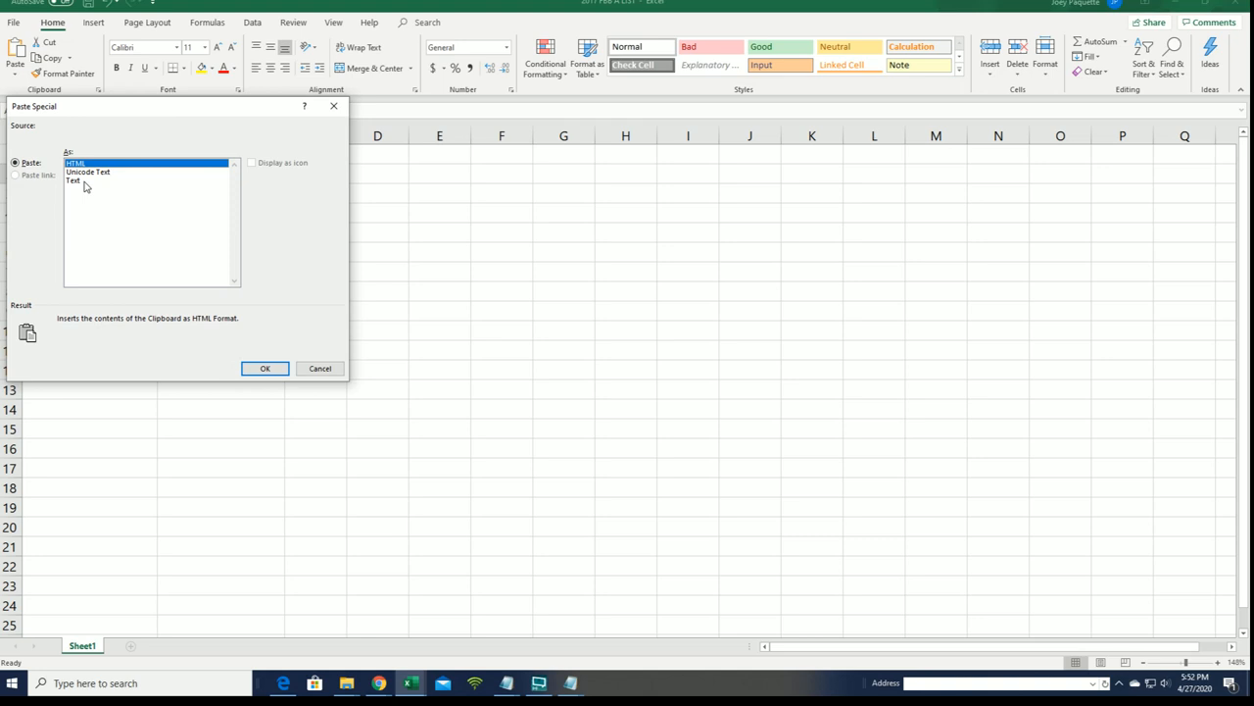
click(265, 367)
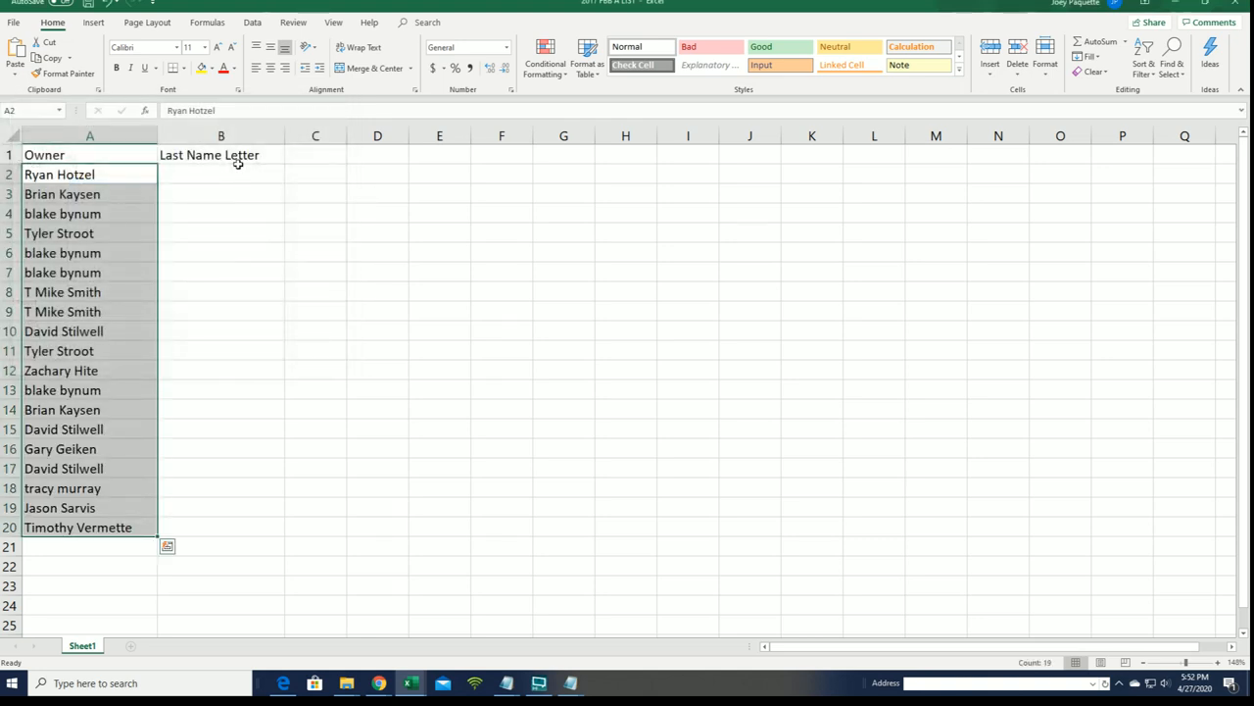
click(89, 136)
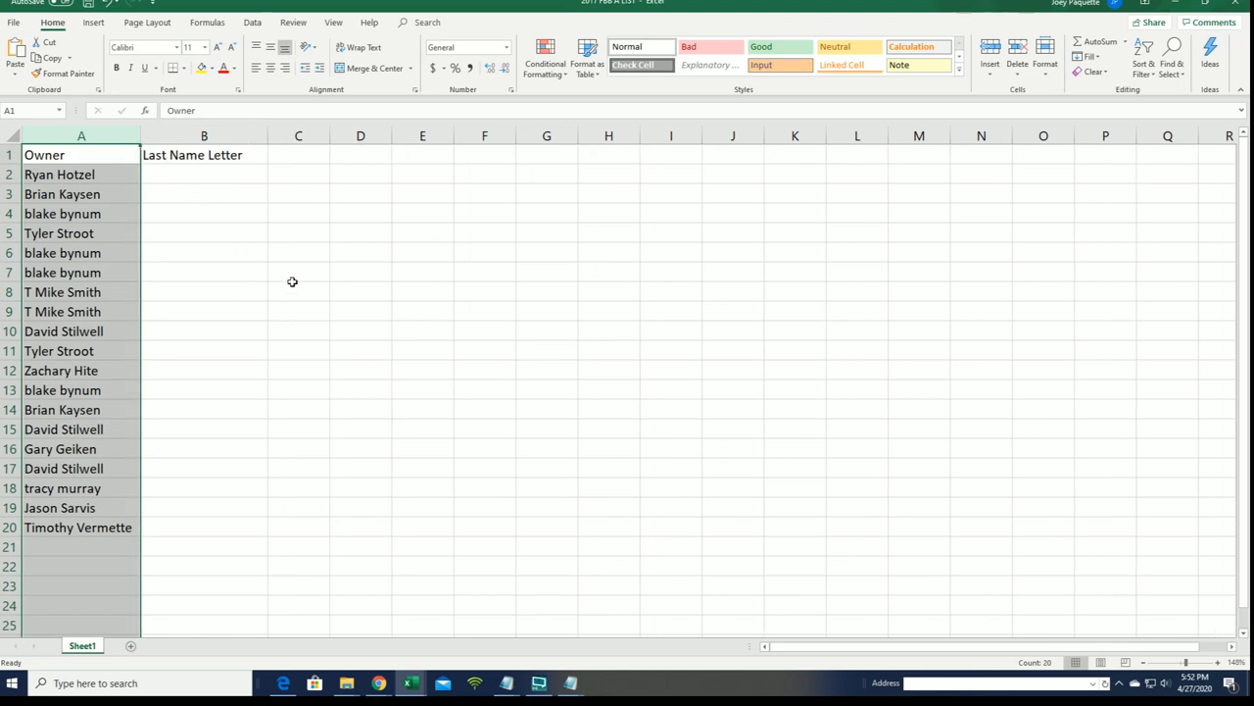
mouse_move(298, 312)
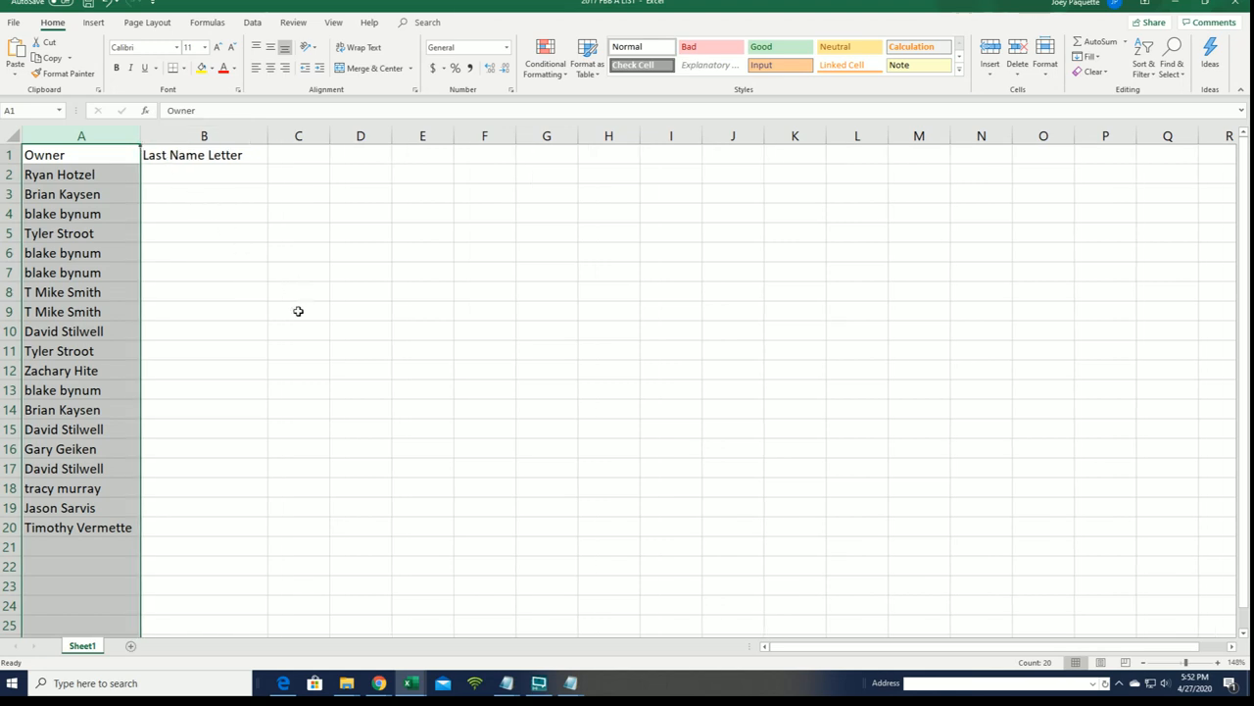
click(204, 174)
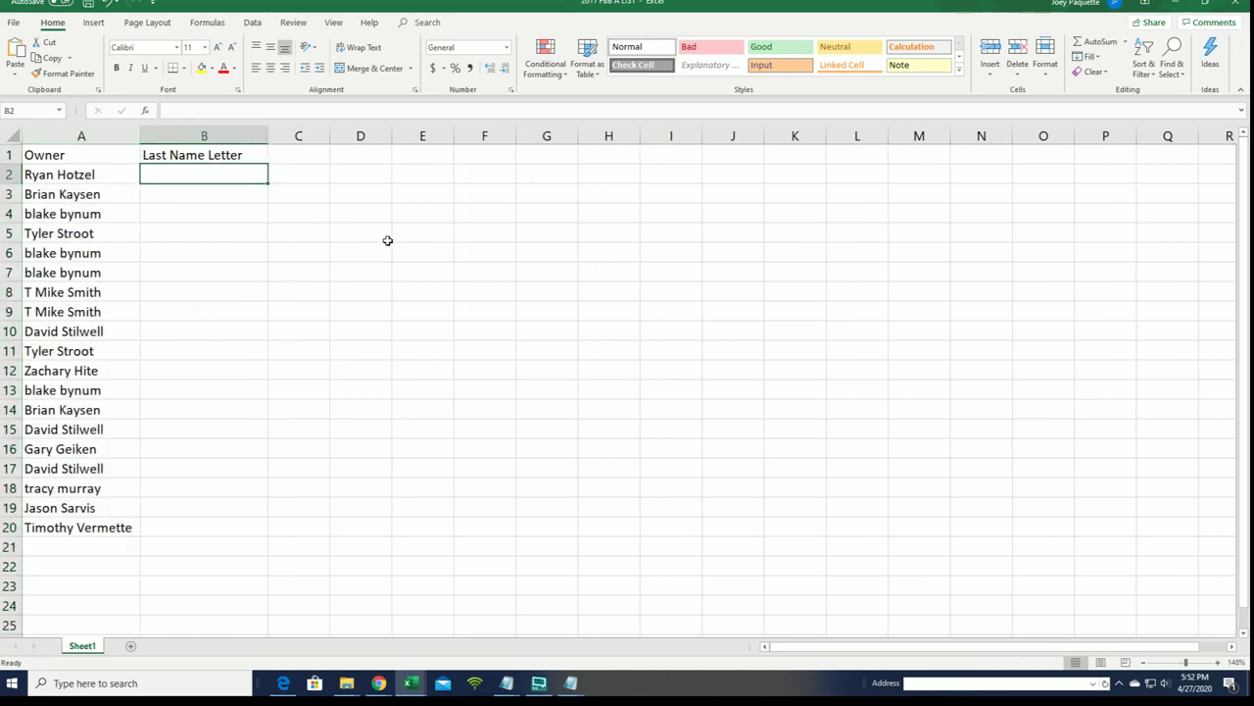
mouse_move(392, 237)
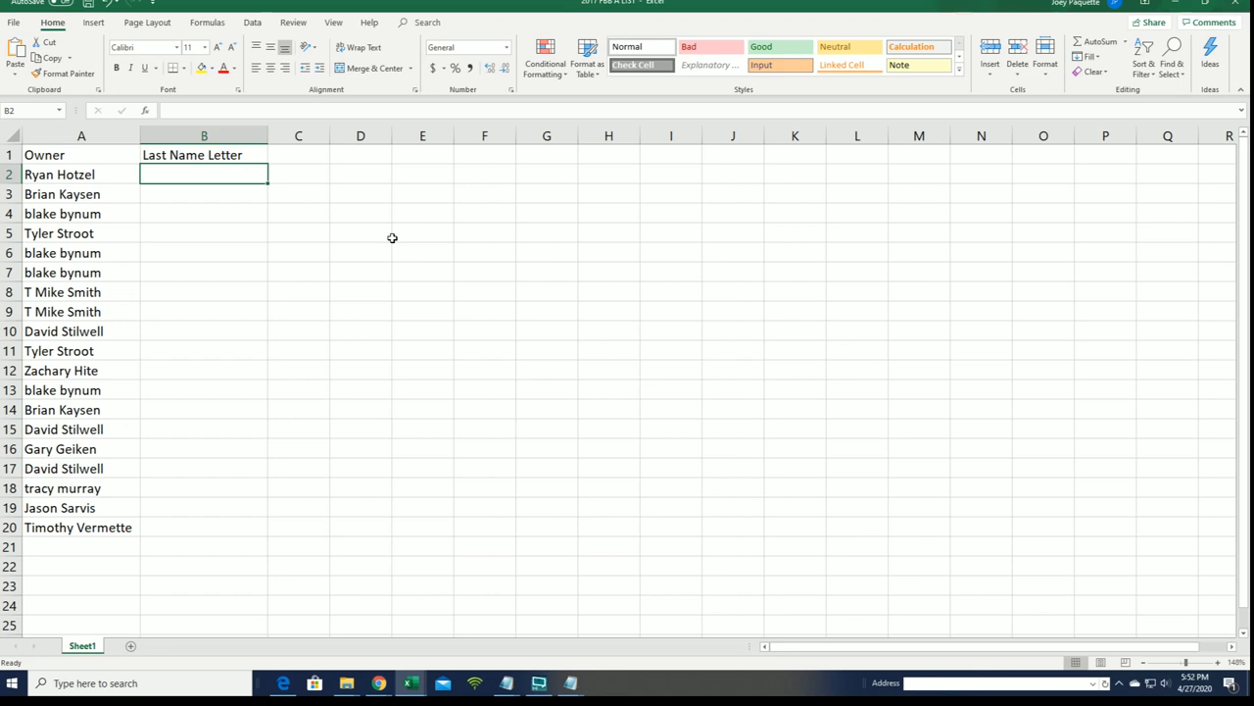
mouse_move(199, 204)
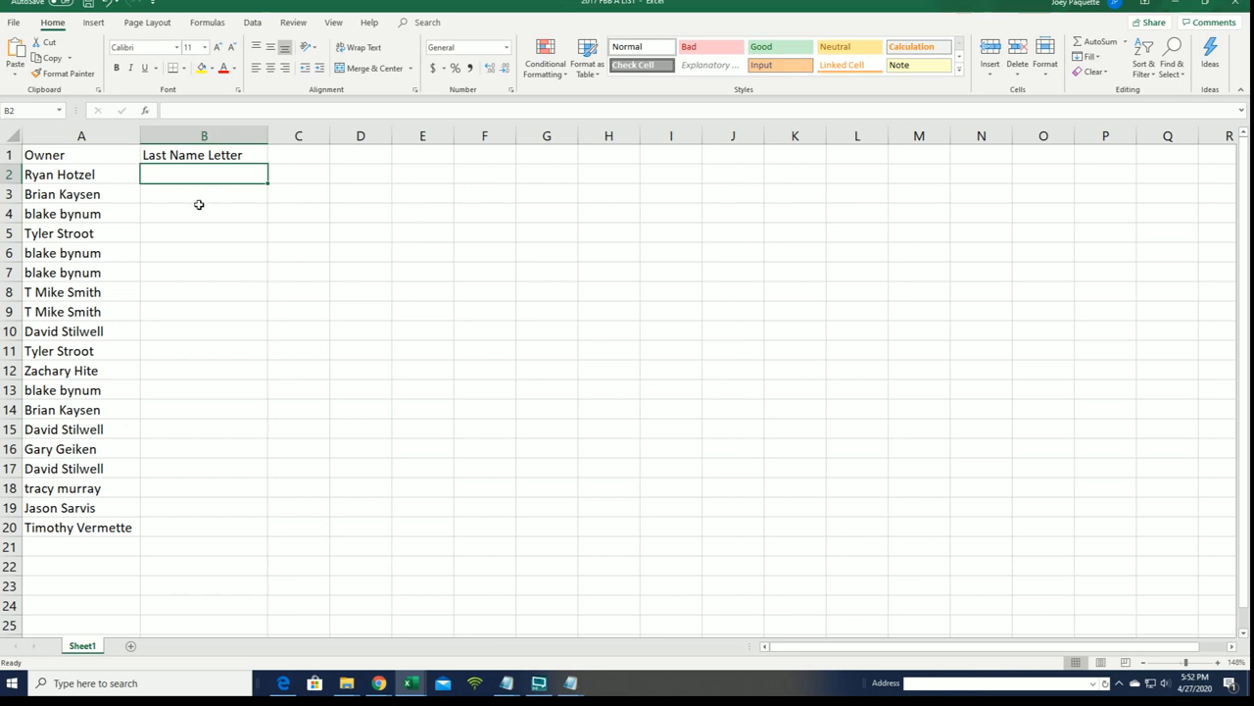
click(860, 3)
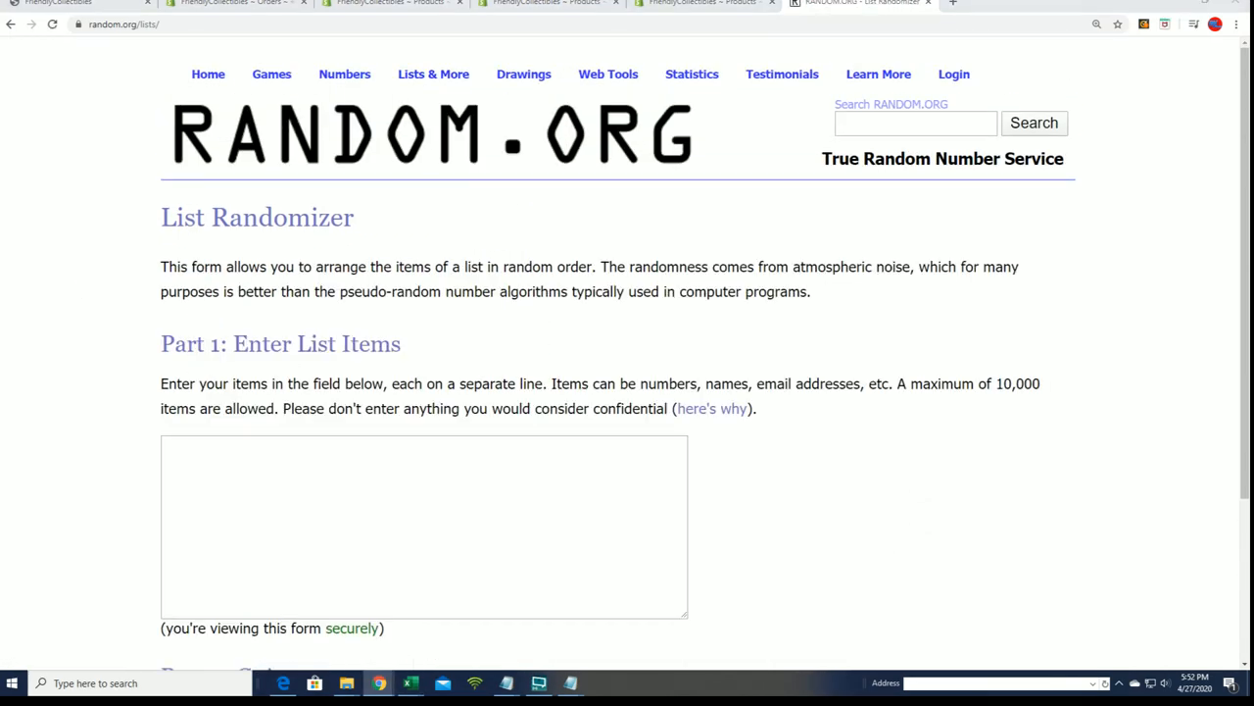
Step: Randomize the 19 last-name letter groups, reshuffle them several times, and copy the final order
click(570, 683)
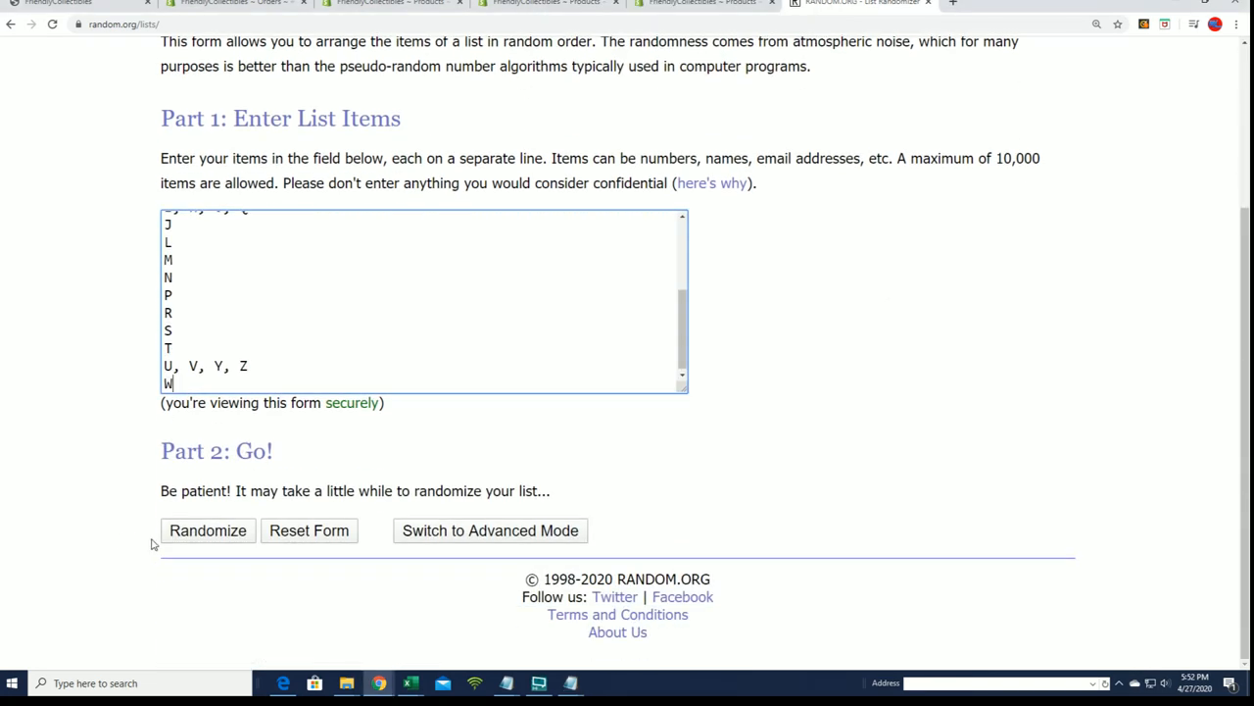
click(207, 530)
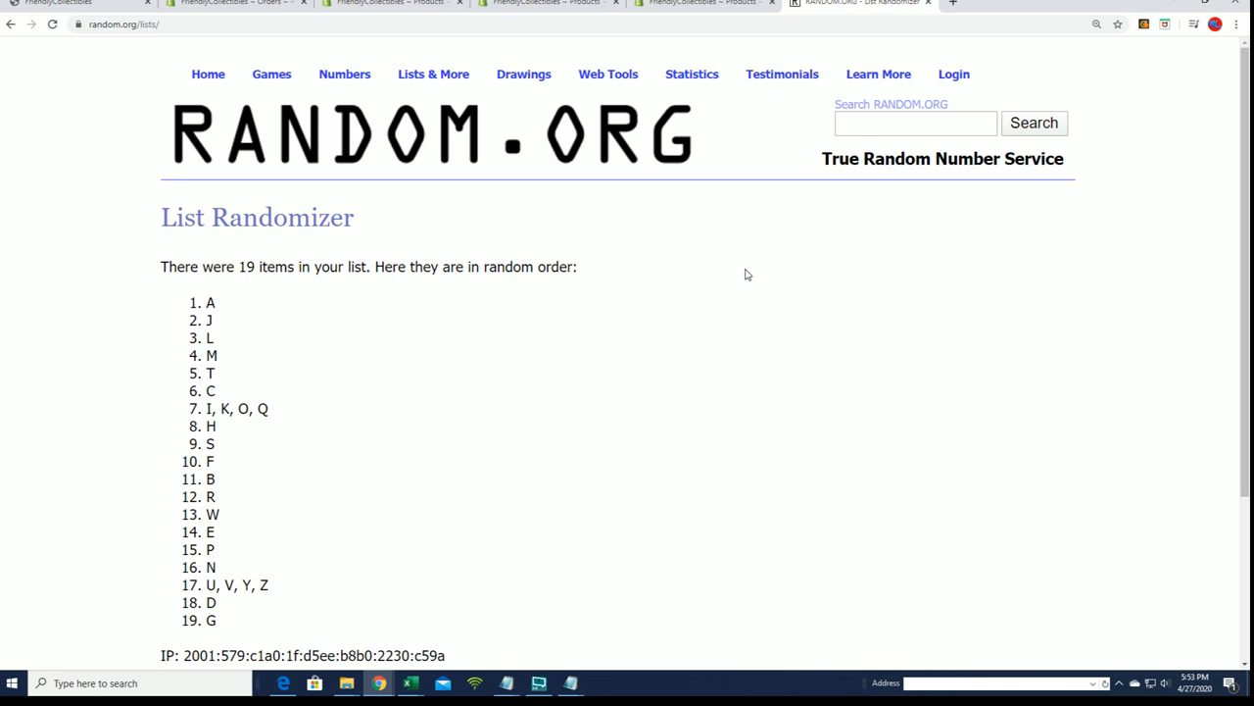
click(191, 529)
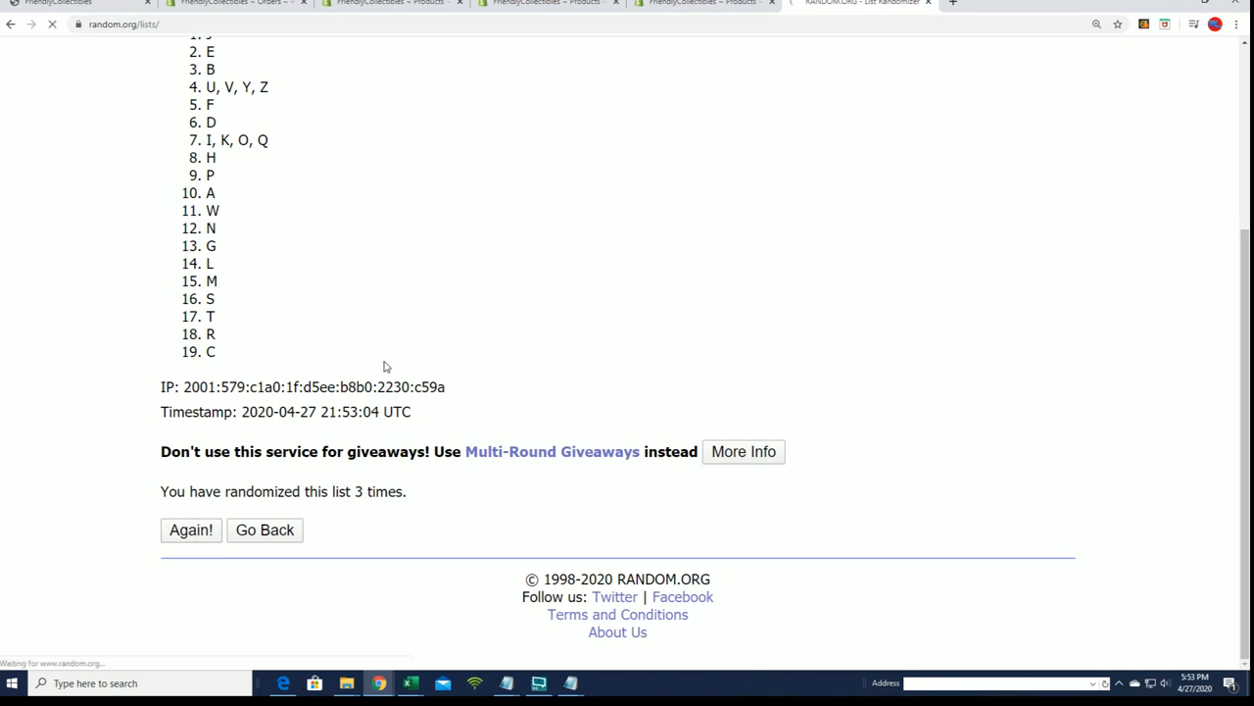
click(190, 529)
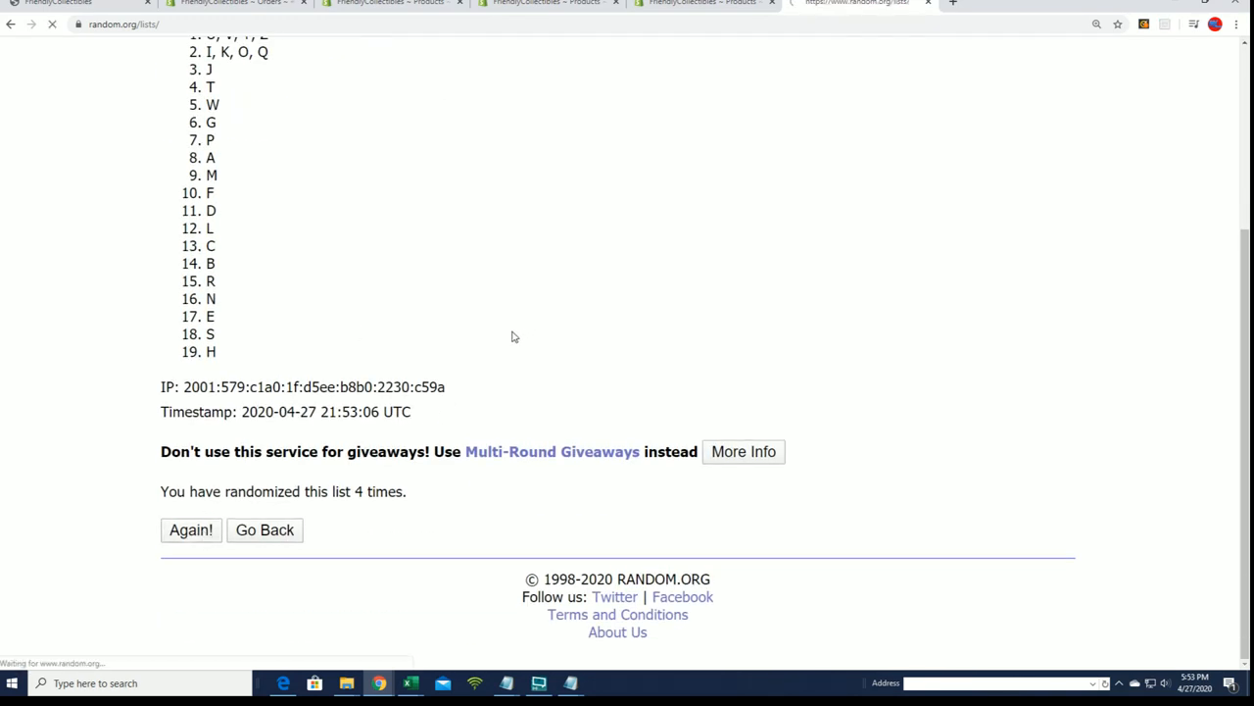
click(191, 529)
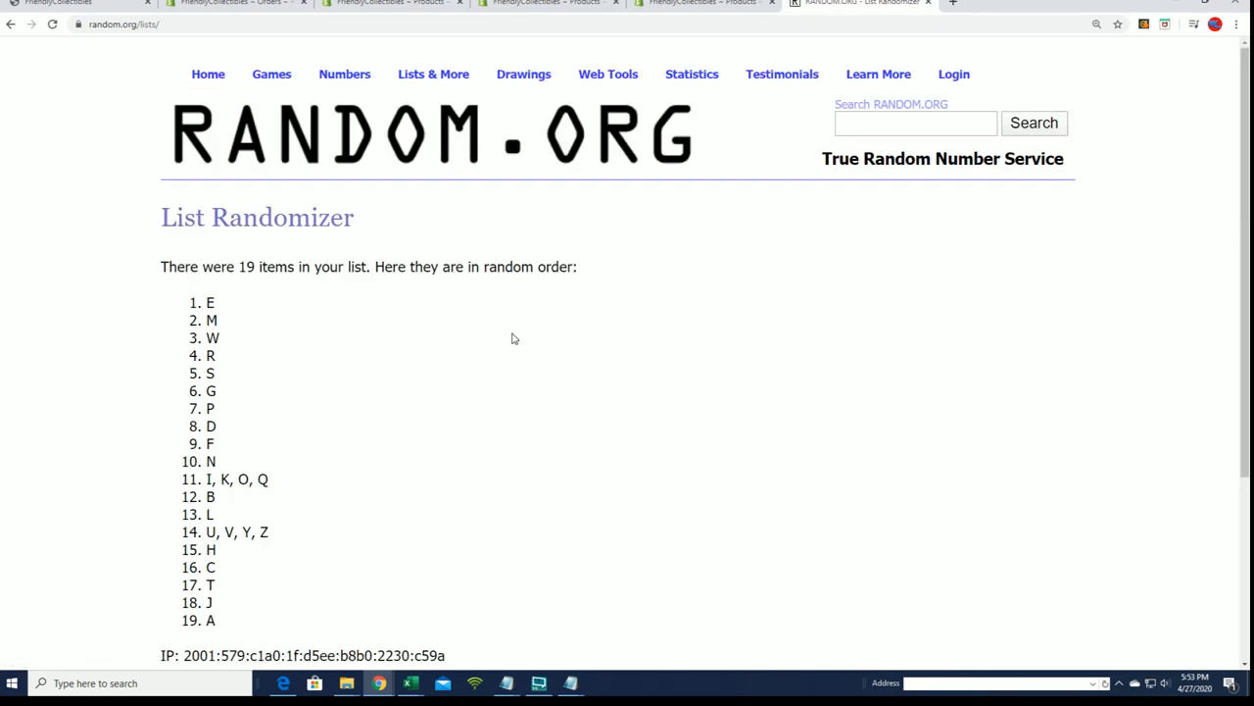
scroll(down, 3)
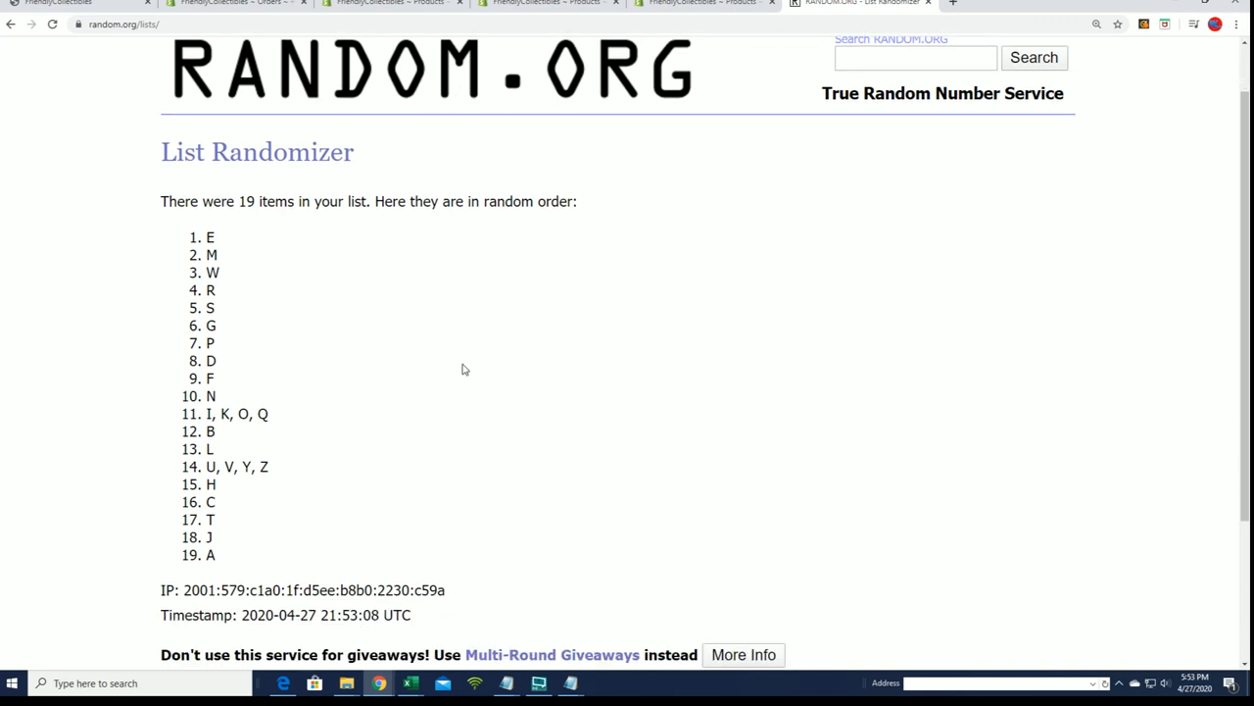
scroll(down, 3)
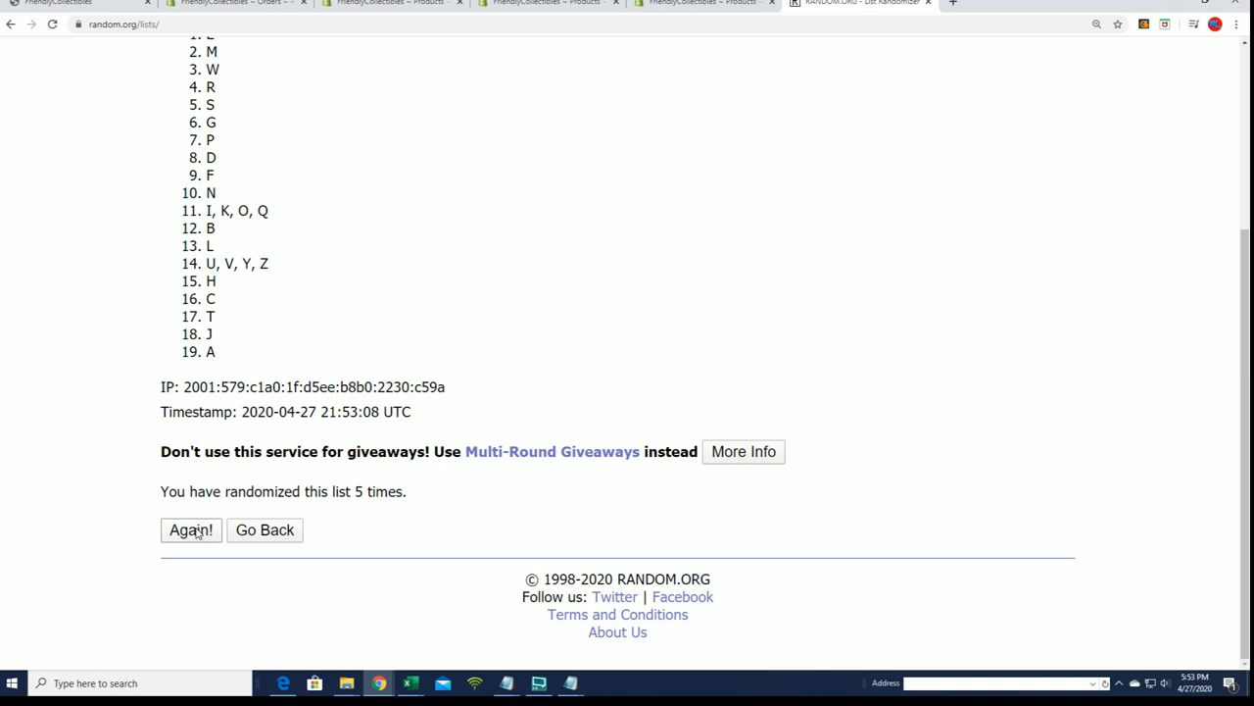
click(190, 529)
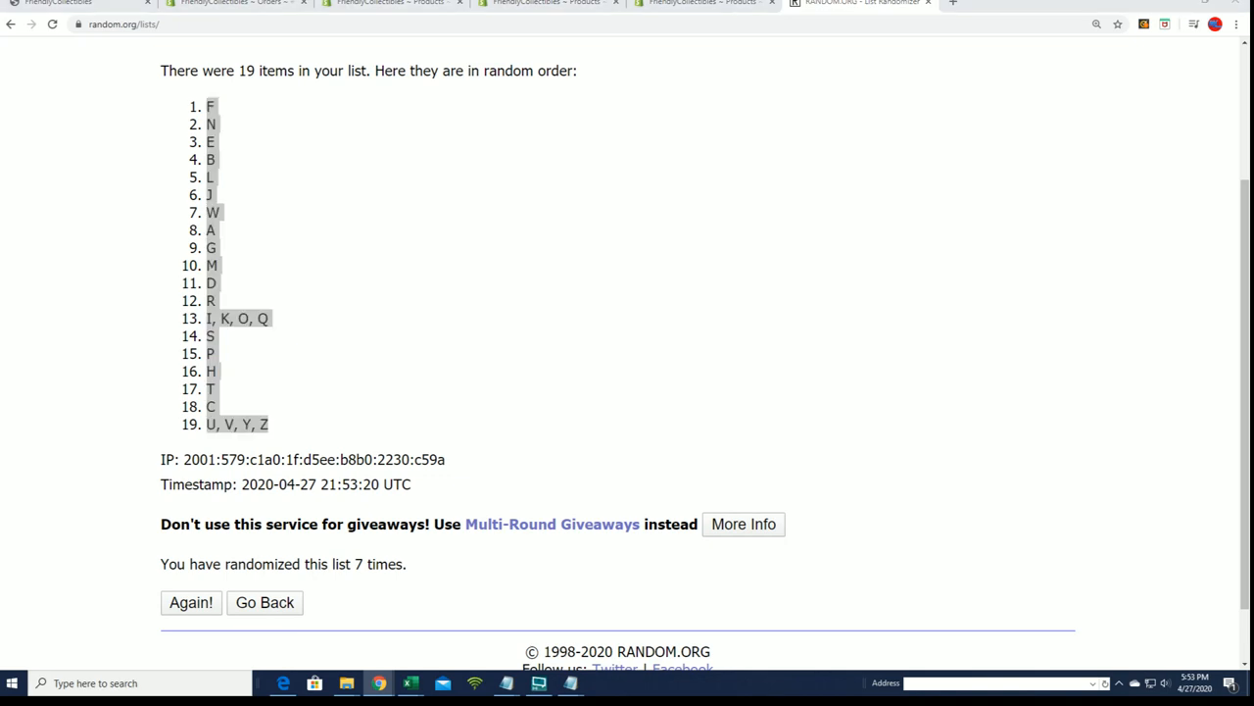
click(410, 683)
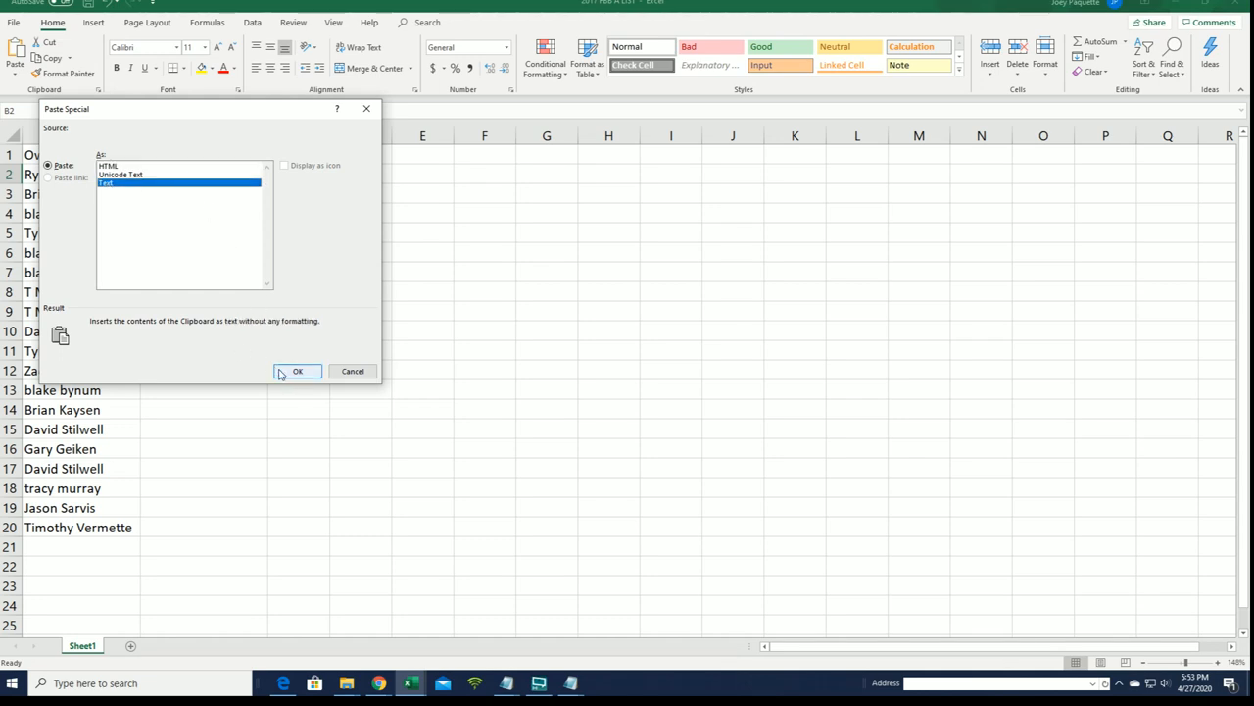
Step: Paste the shuffled letters into B2 as plain text via Paste Special
click(298, 371)
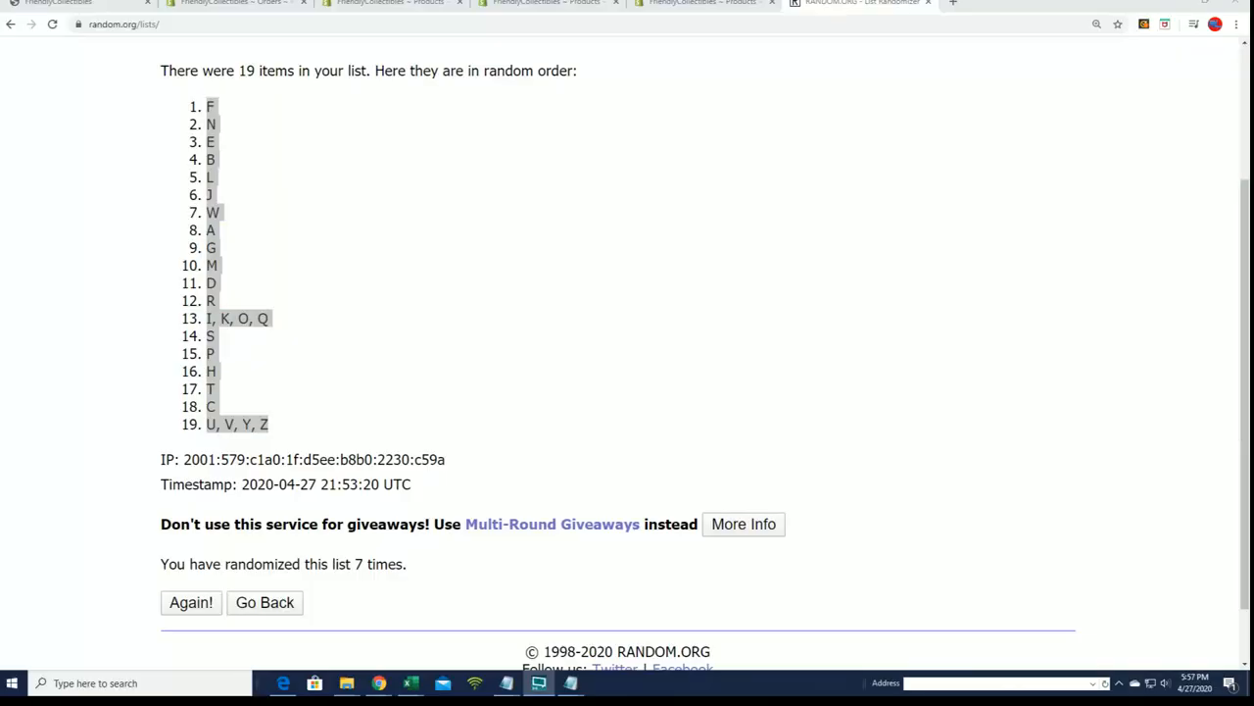
Step: Re-enter the 19 owner names and shuffle them six times to pick the extra-card winner
click(190, 601)
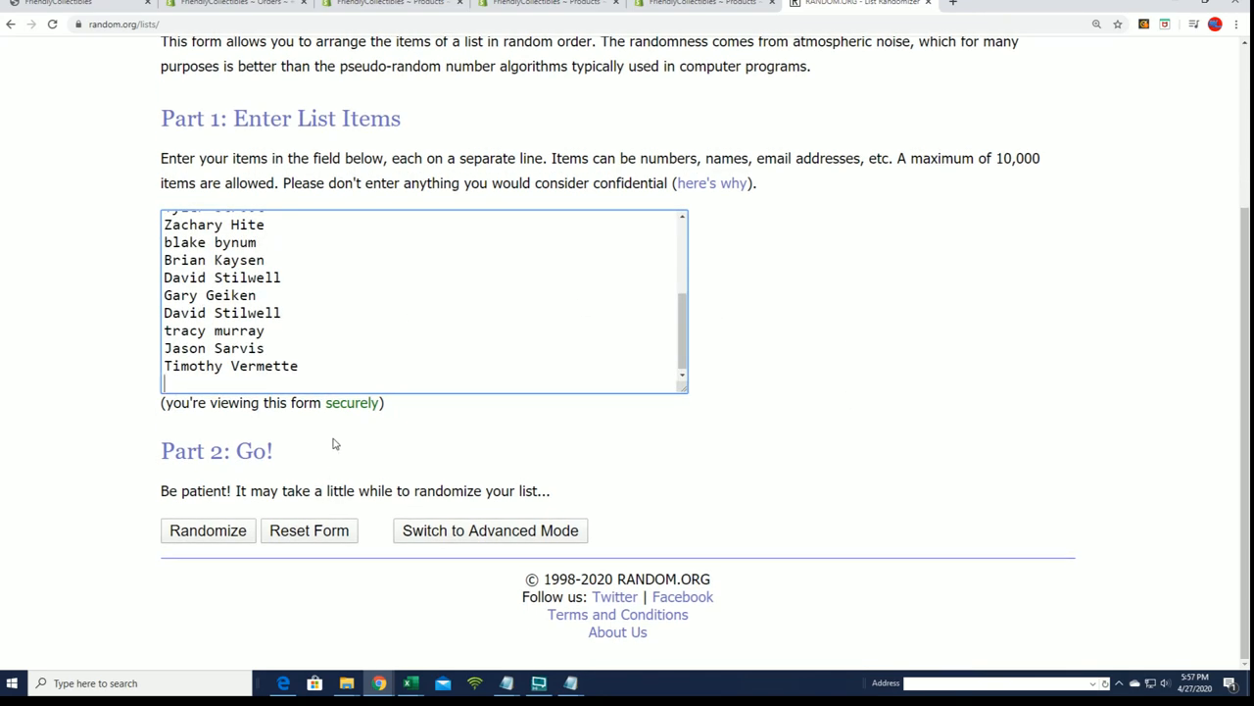
click(208, 530)
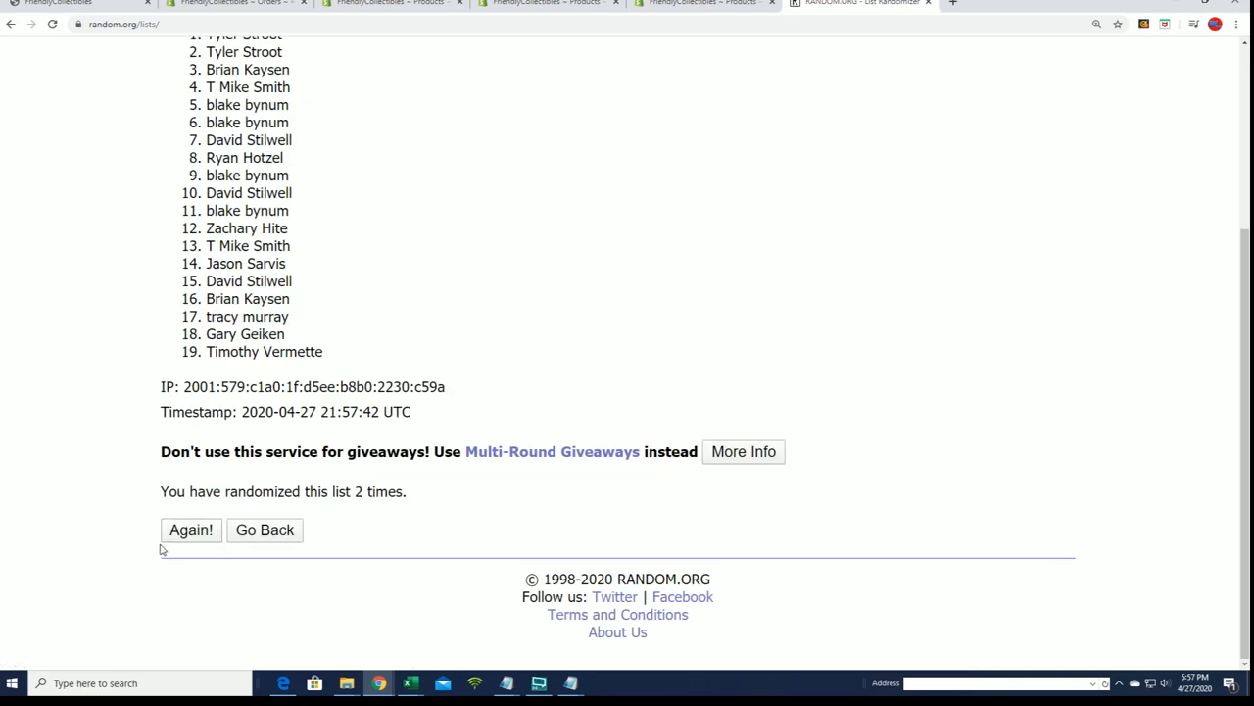
click(190, 529)
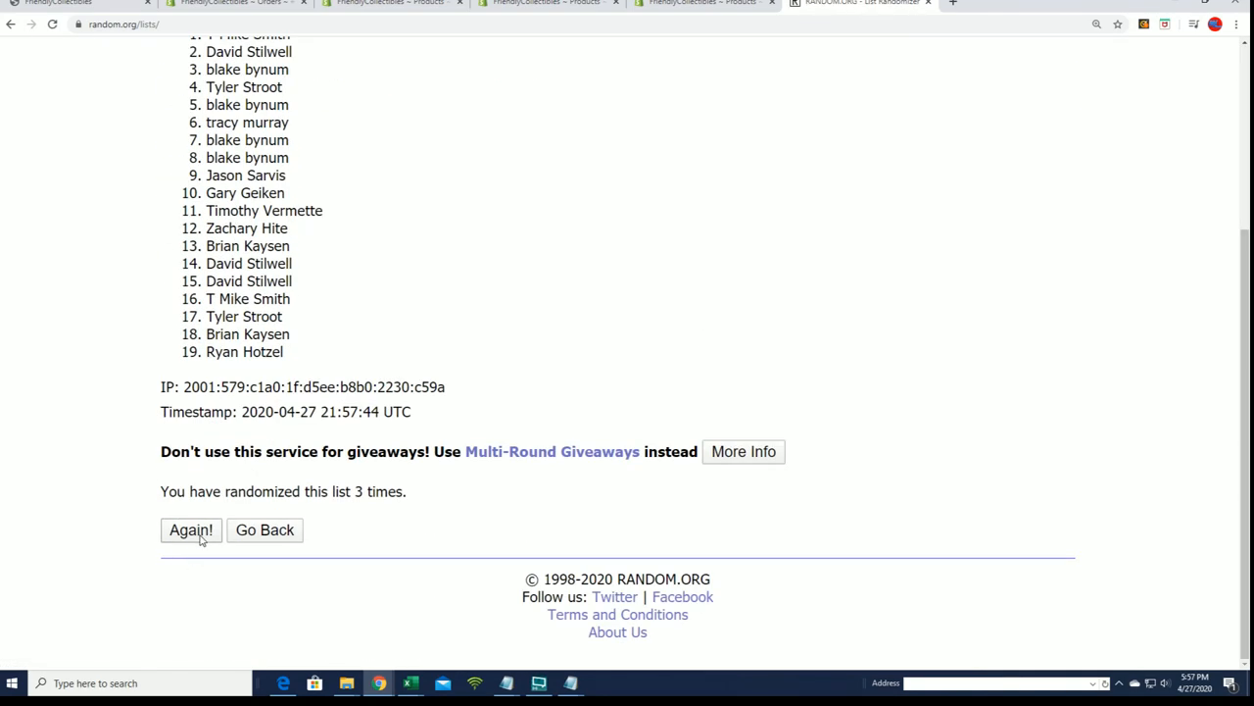
click(191, 529)
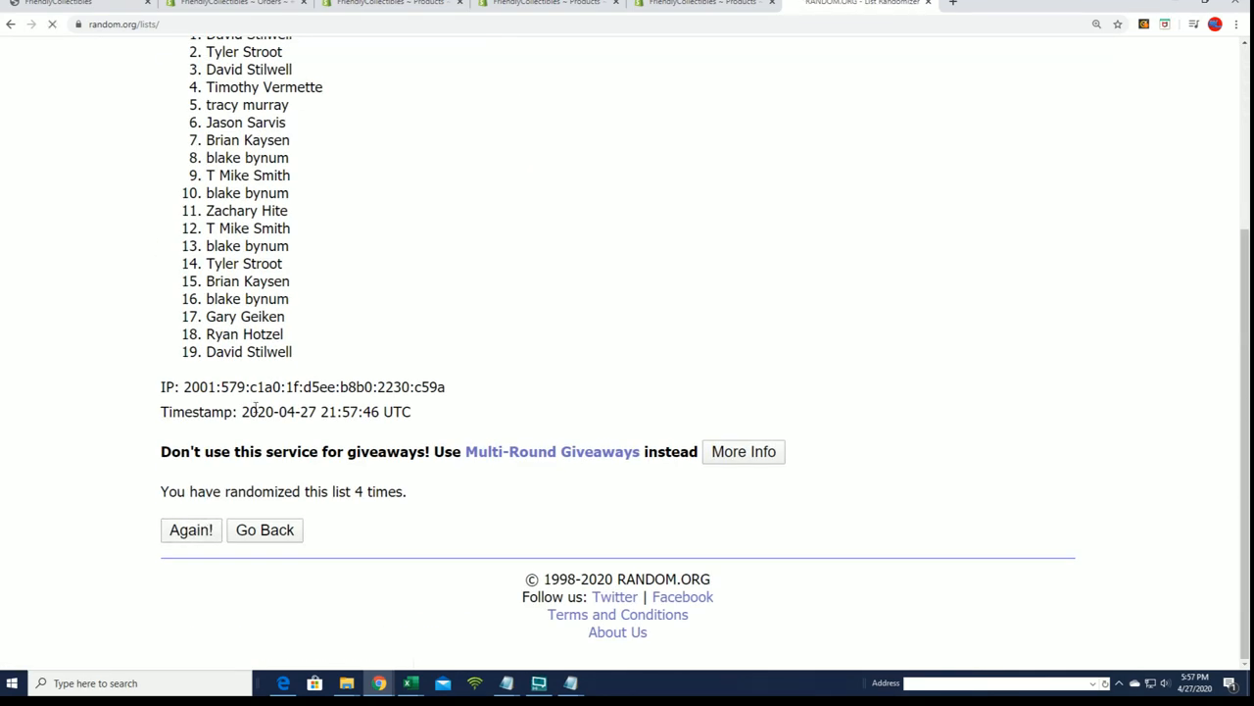
click(190, 529)
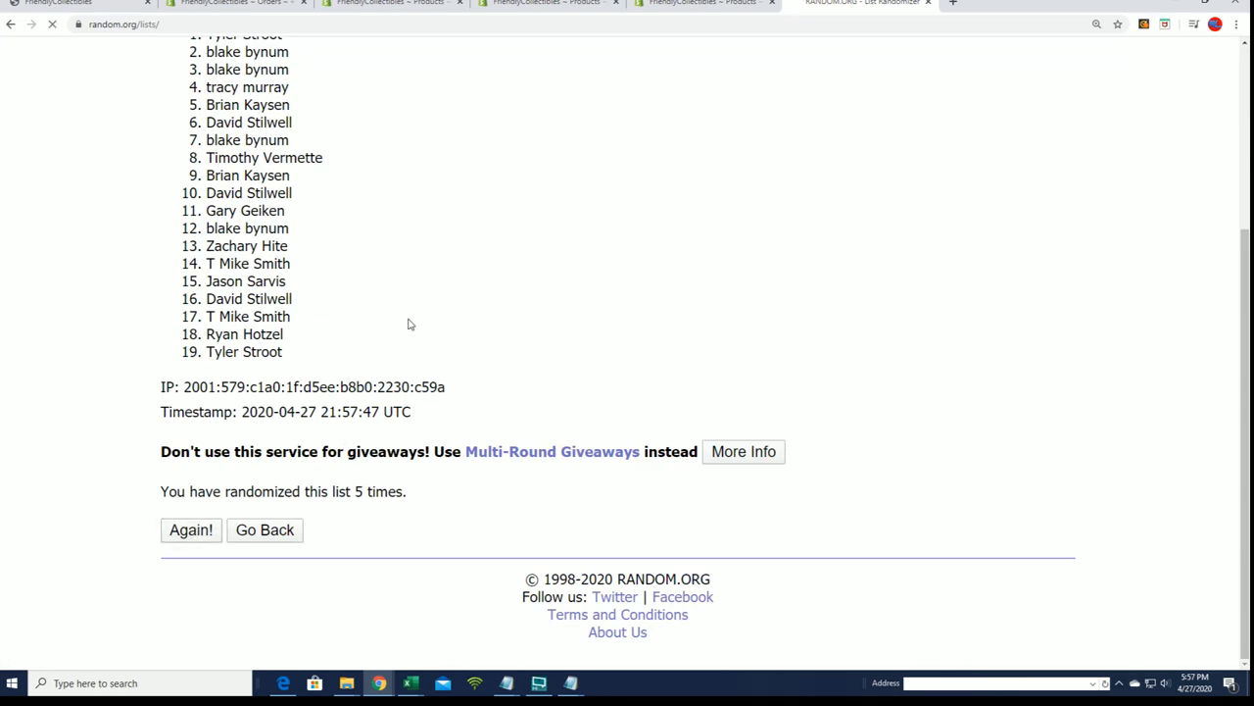
click(190, 529)
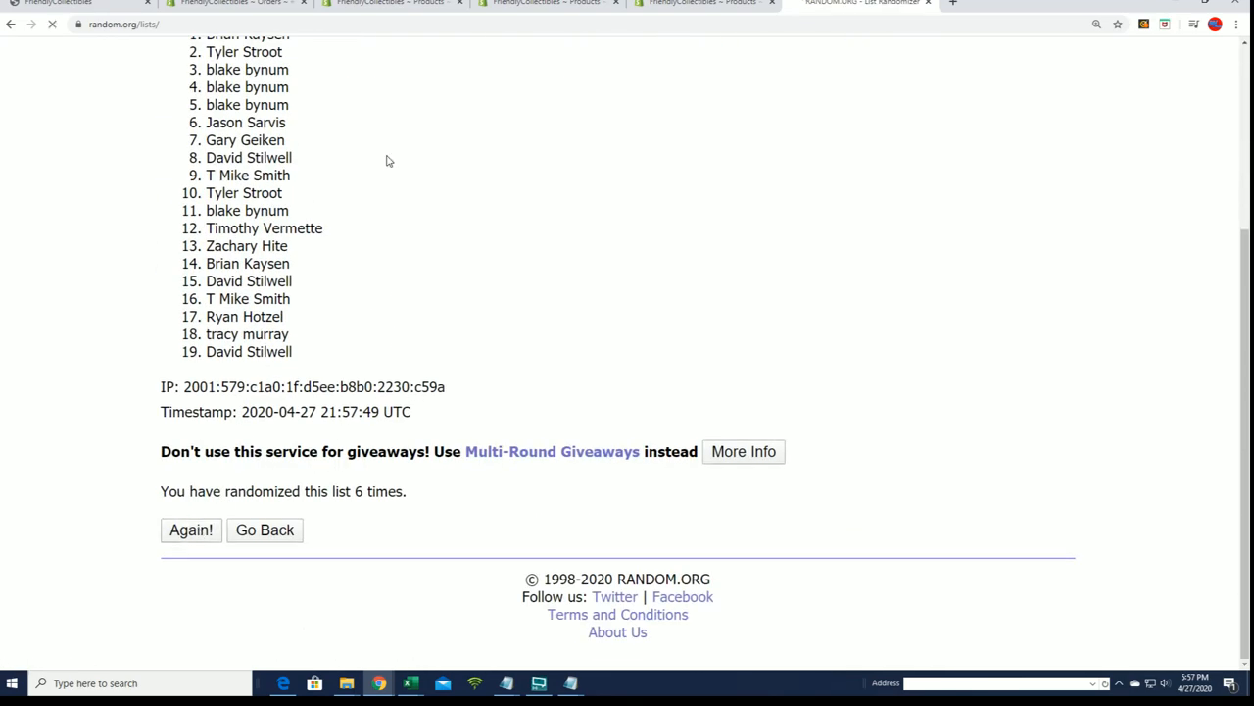
click(191, 529)
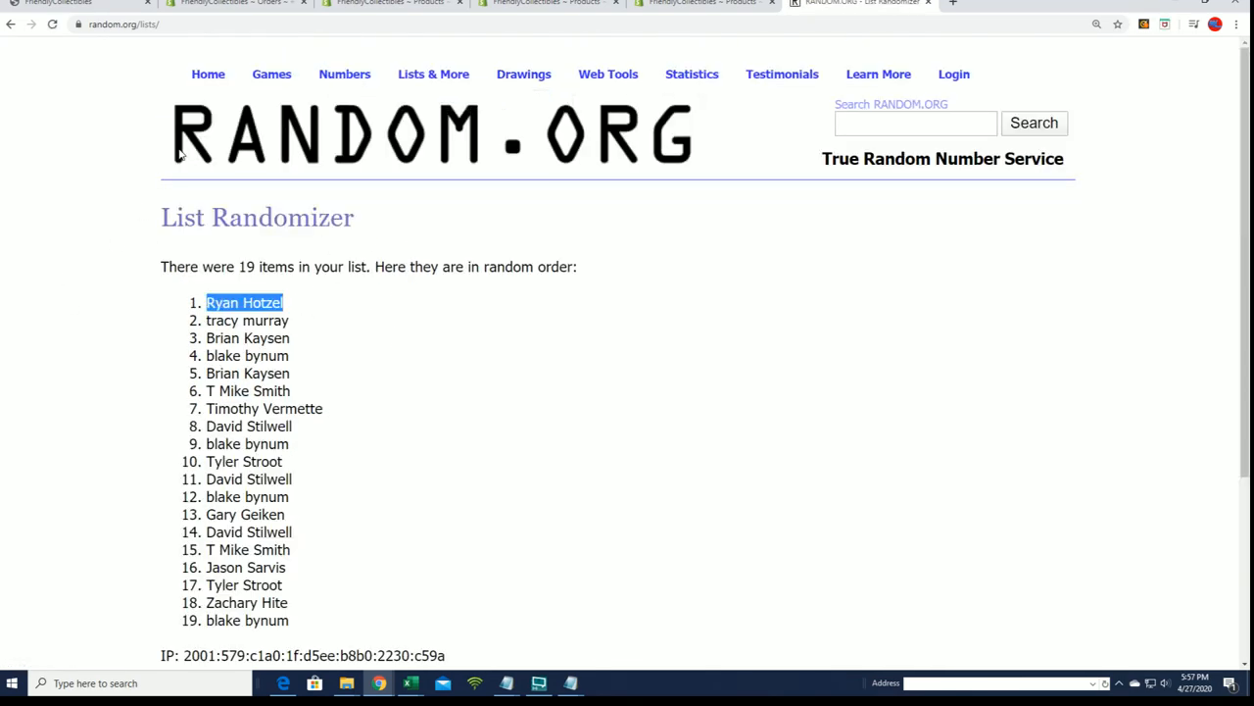